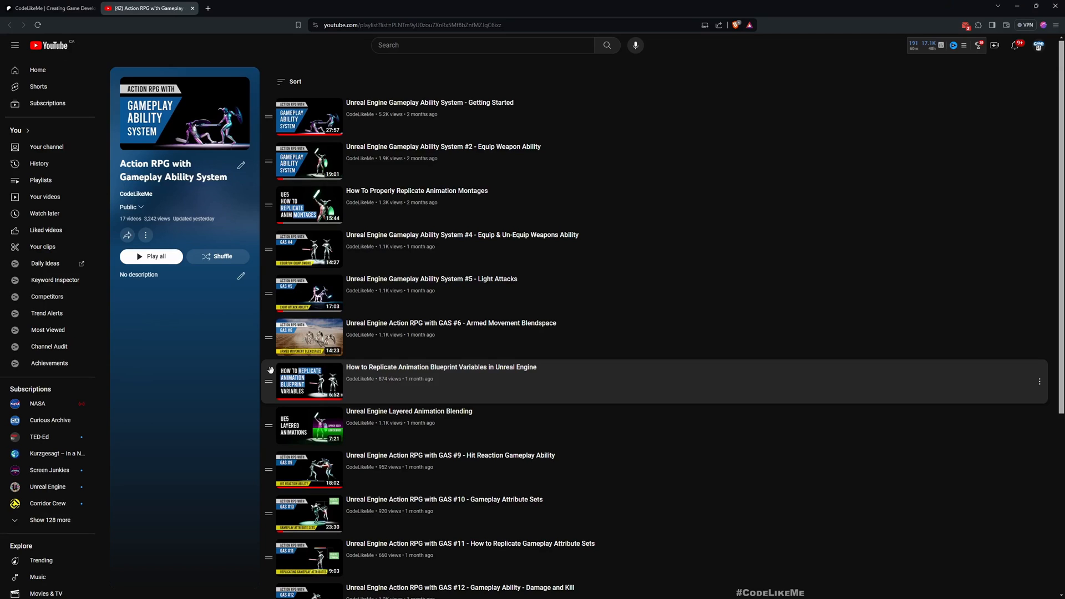
# Step: Scroll around the current Patreon page reviewing its content
pyautogui.scroll(-3)
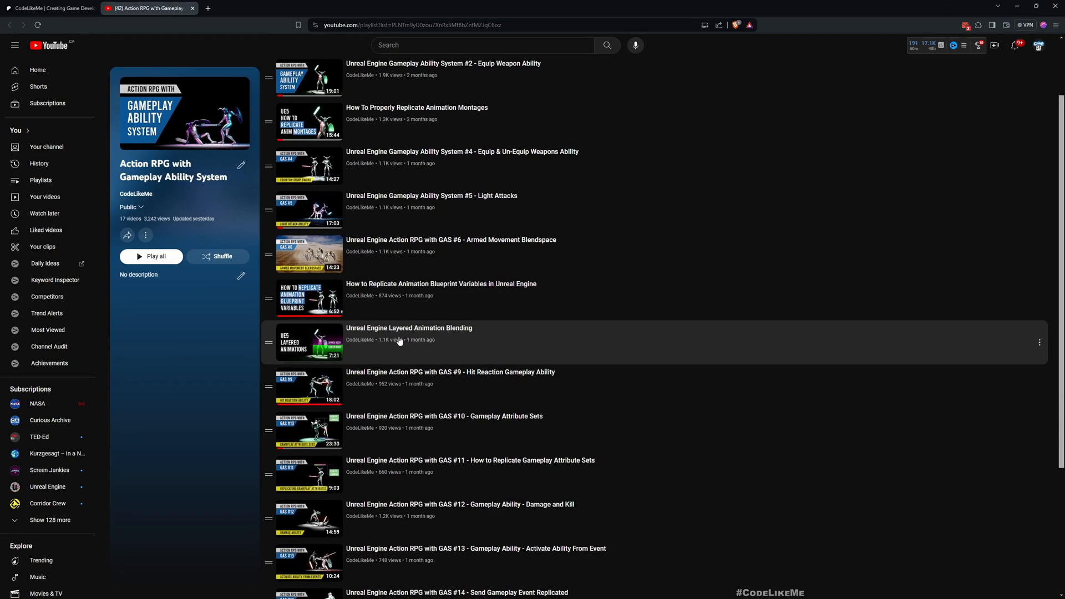
pyautogui.scroll(-3)
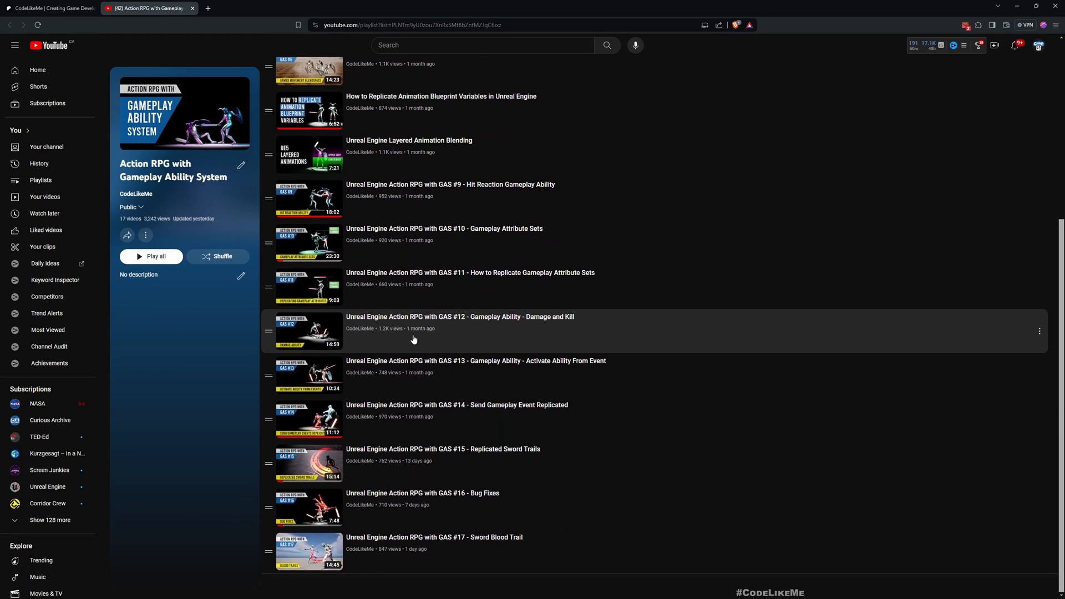
pyautogui.scroll(3)
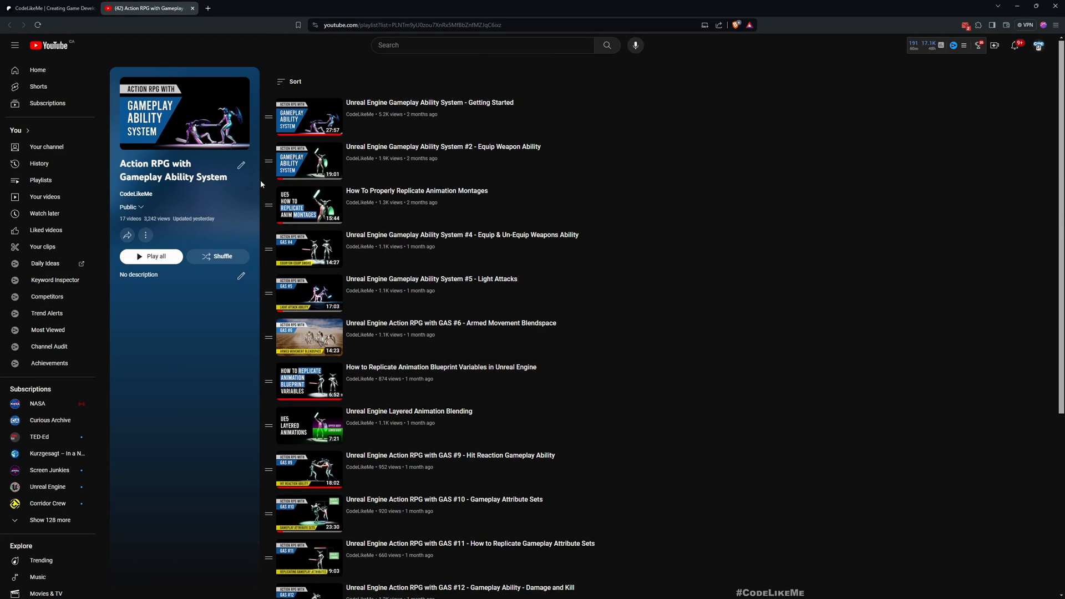
pyautogui.moveTo(229, 172)
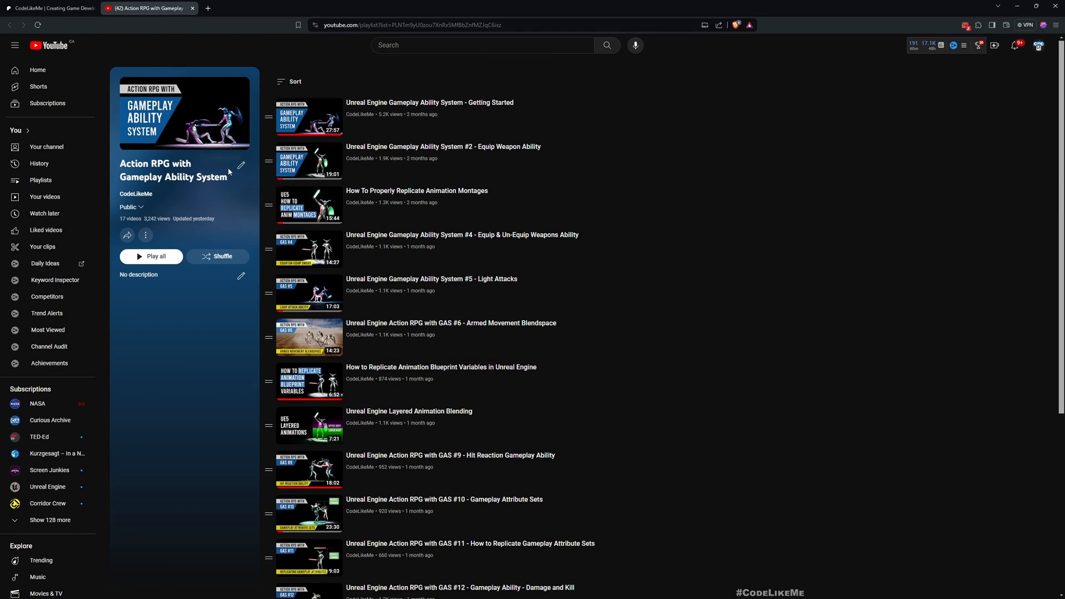
pyautogui.scroll(-3)
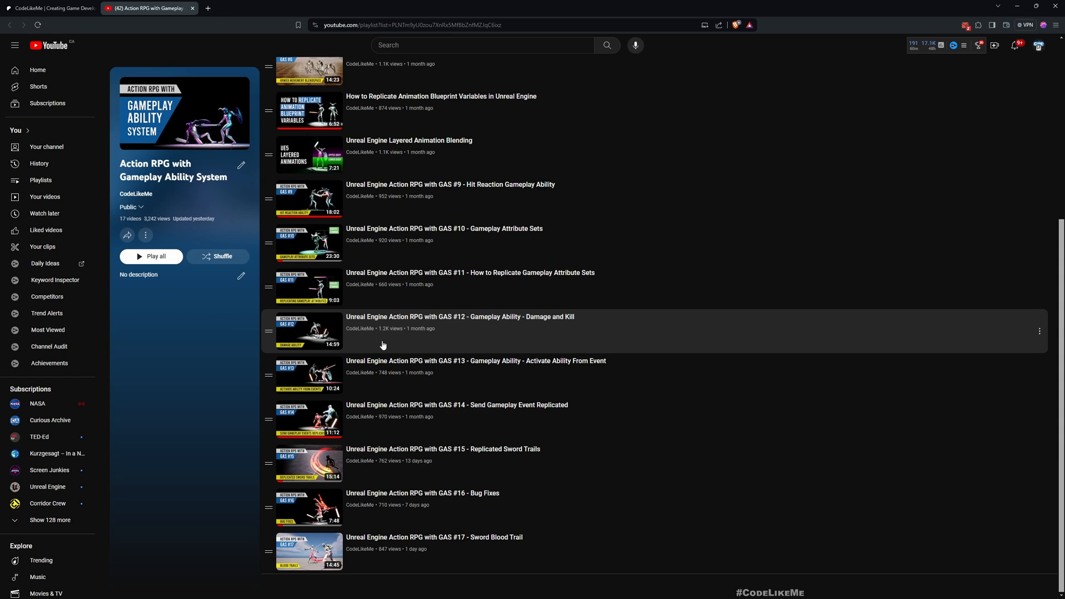
pyautogui.moveTo(377, 341)
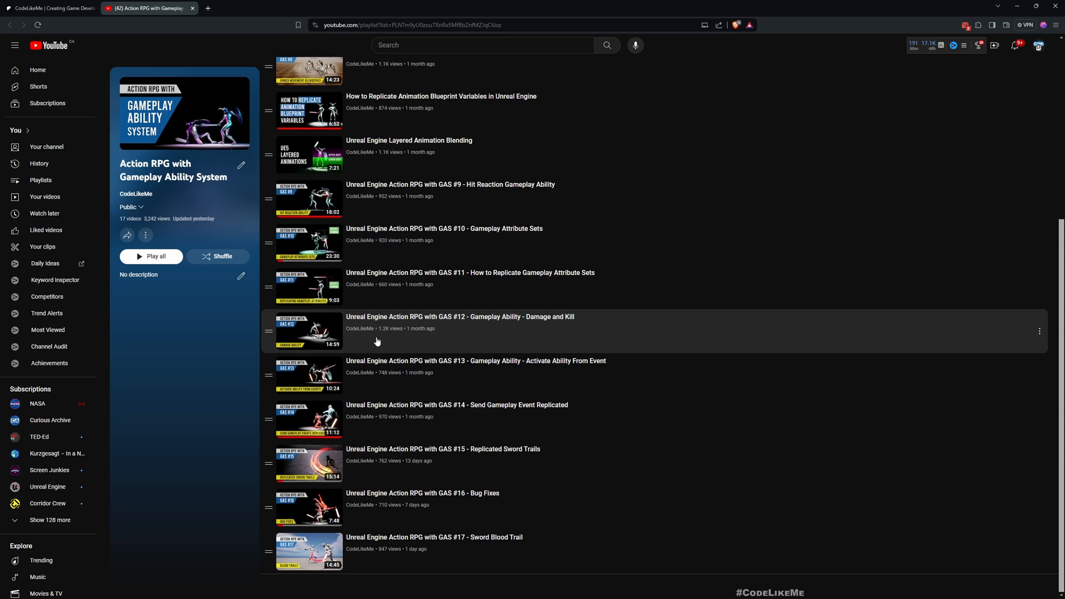
pyautogui.moveTo(437, 471)
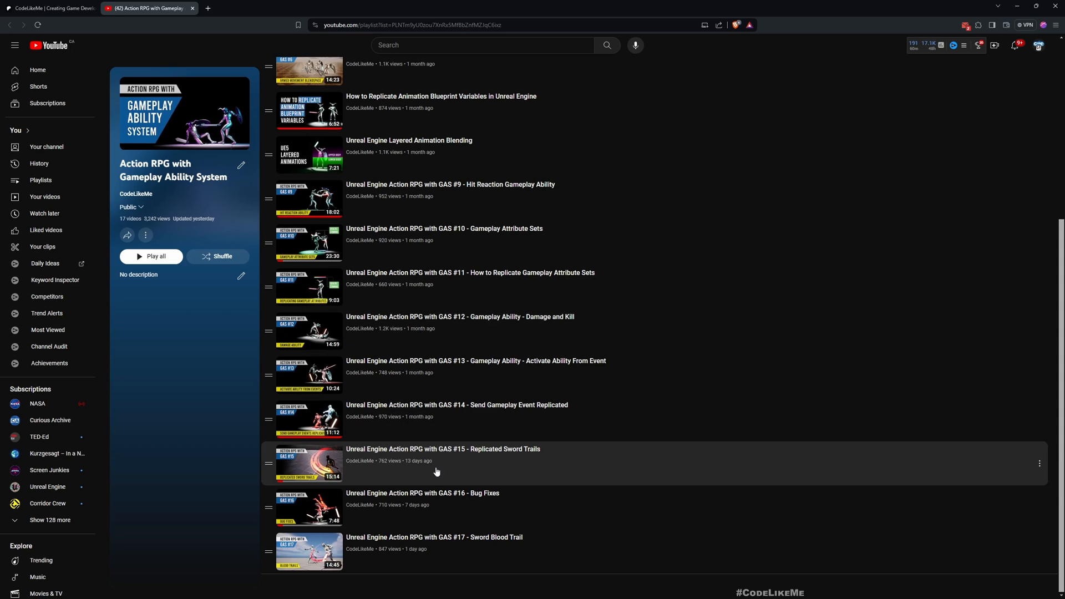
pyautogui.scroll(3)
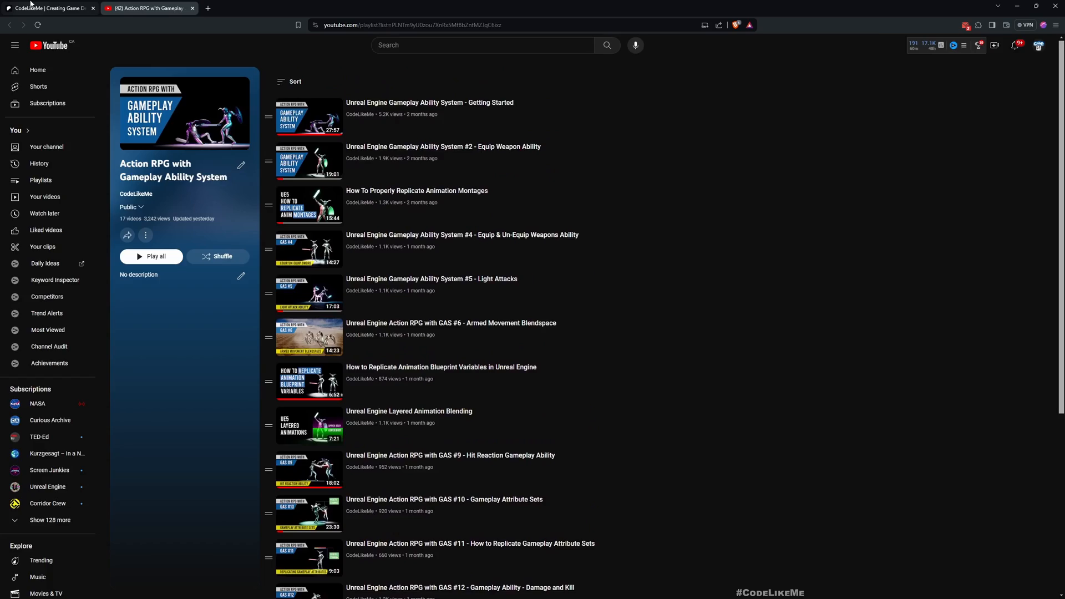
# Step: Switch to the creator's Patreon page and scroll down through the recent tutorial posts
pyautogui.click(47, 8)
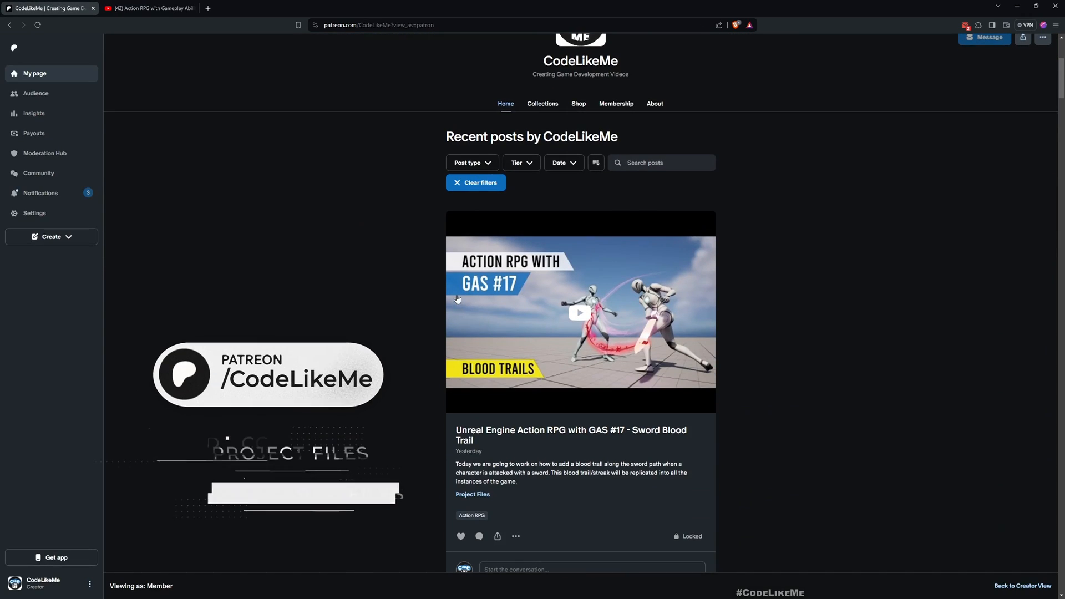
pyautogui.scroll(-3)
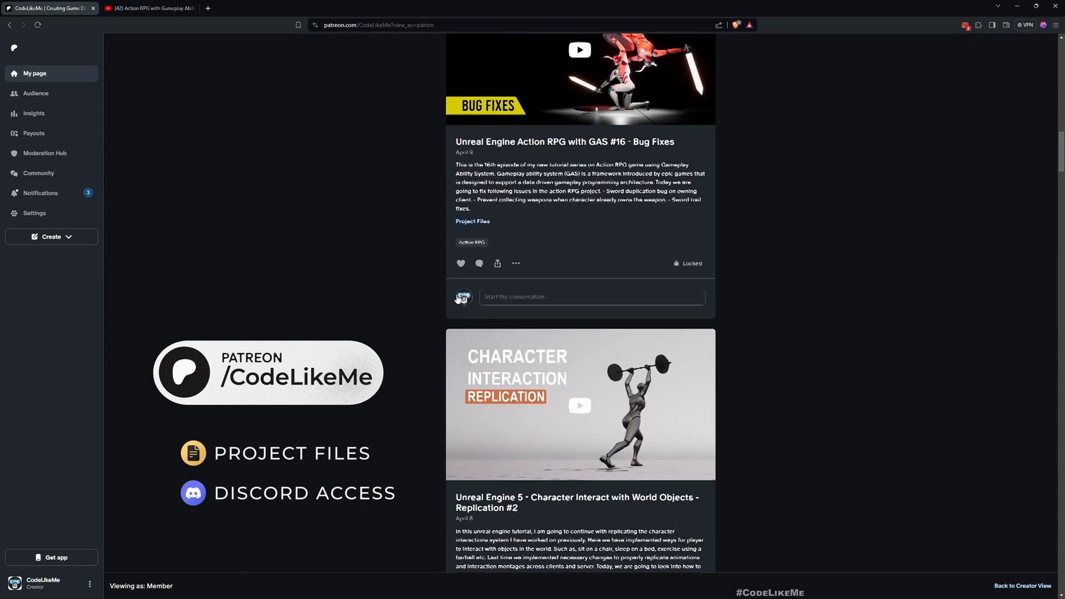
pyautogui.scroll(-3)
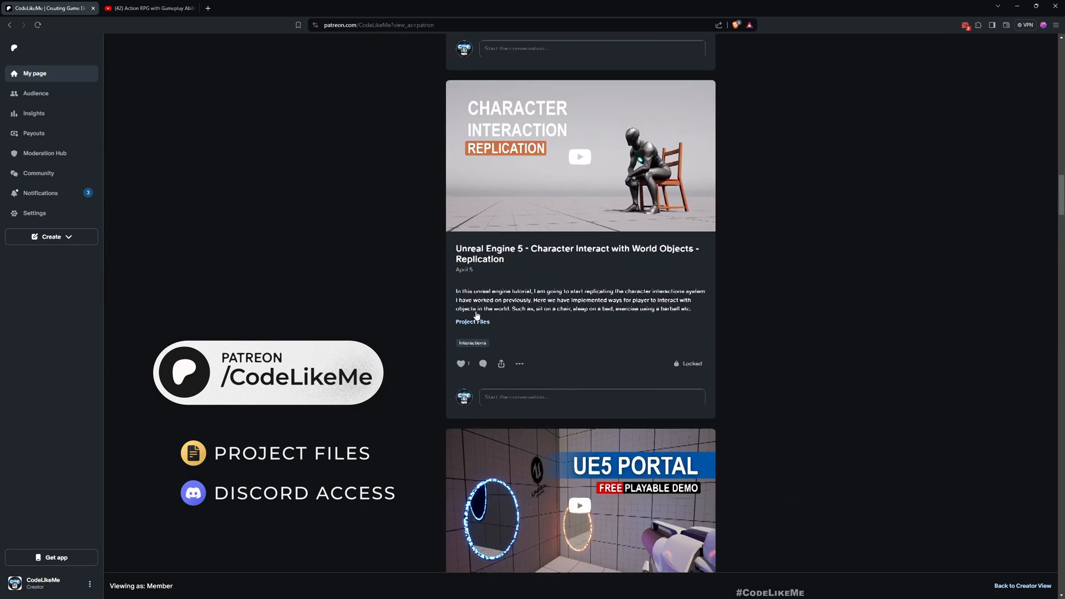
pyautogui.scroll(-3)
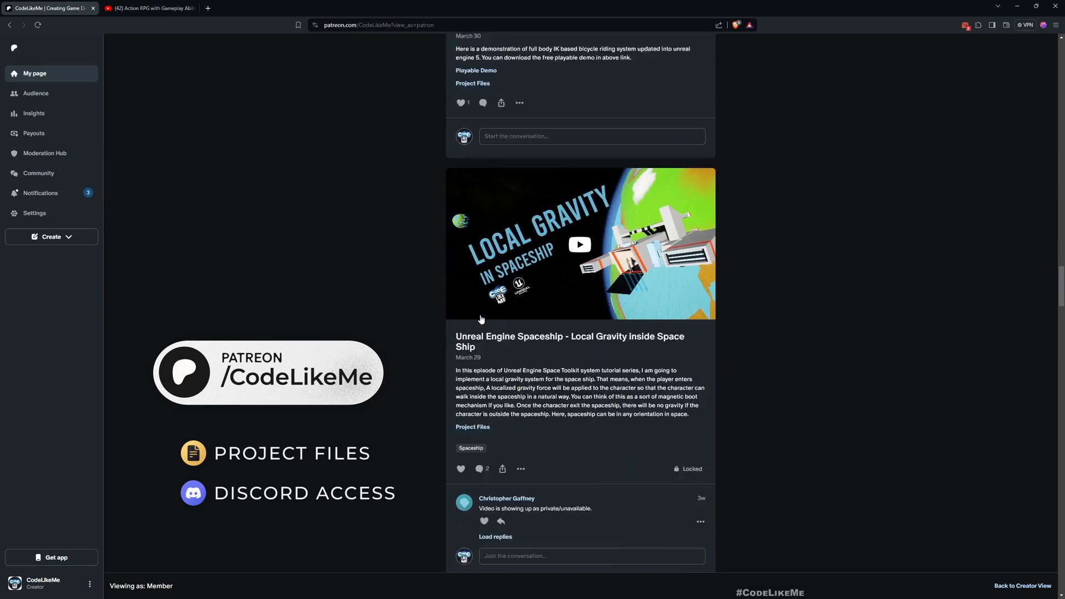
pyautogui.scroll(-3)
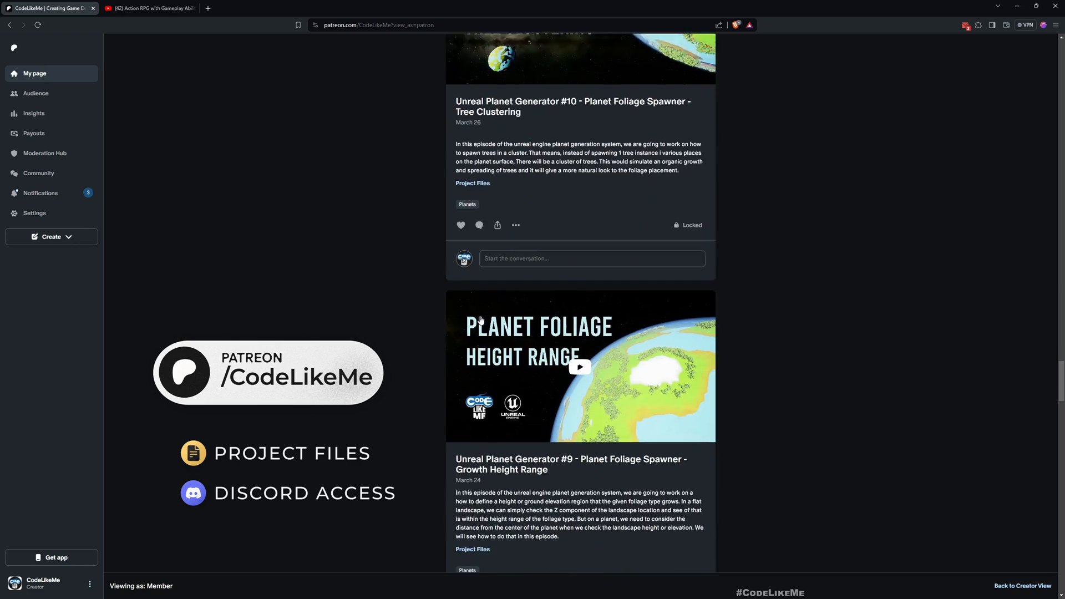
pyautogui.scroll(-3)
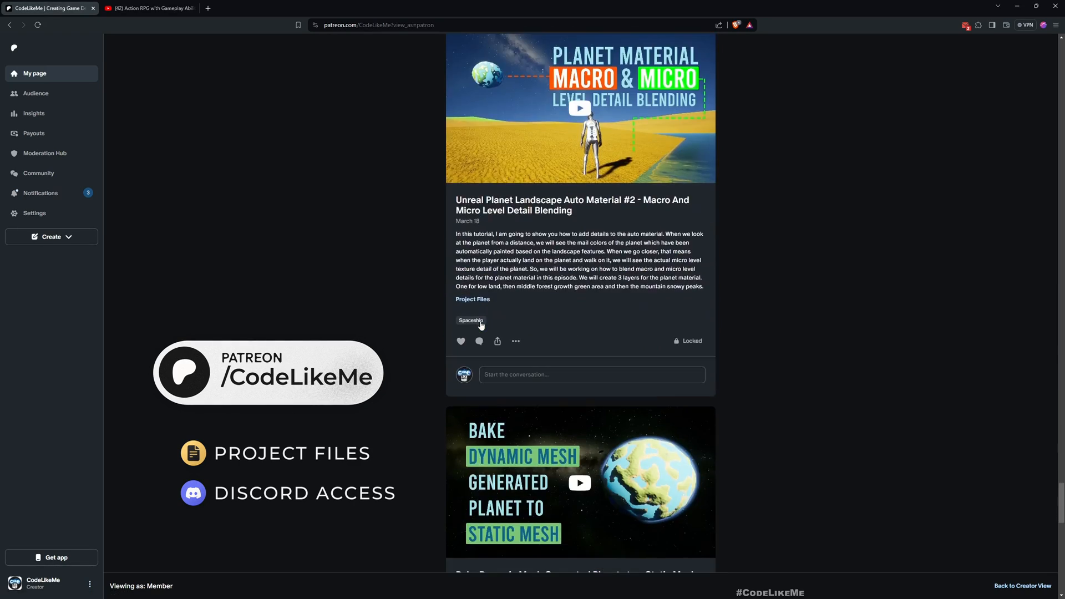
pyautogui.scroll(-3)
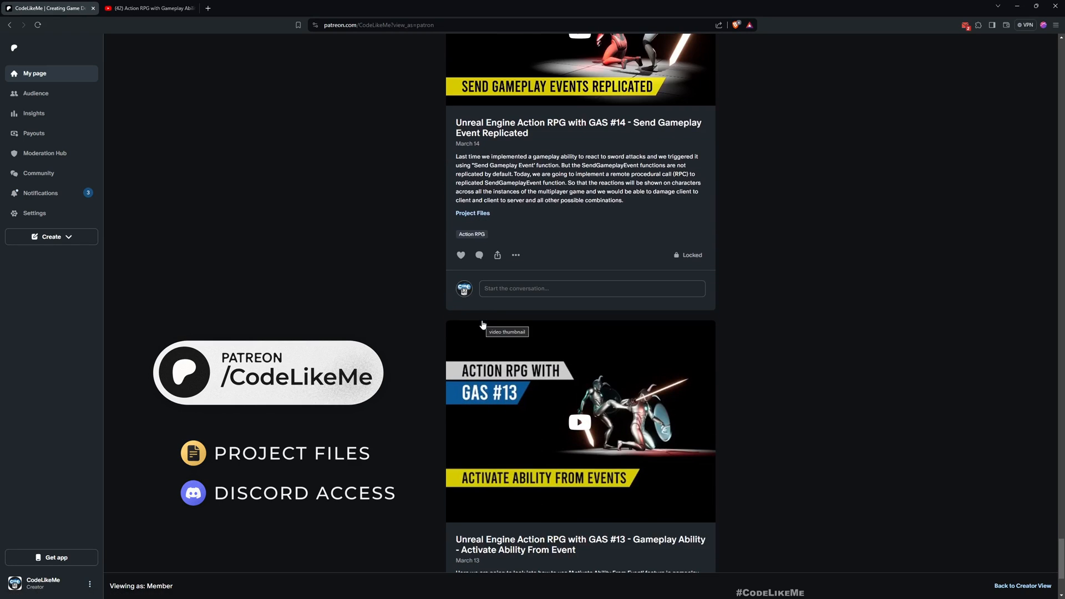
pyautogui.scroll(-3)
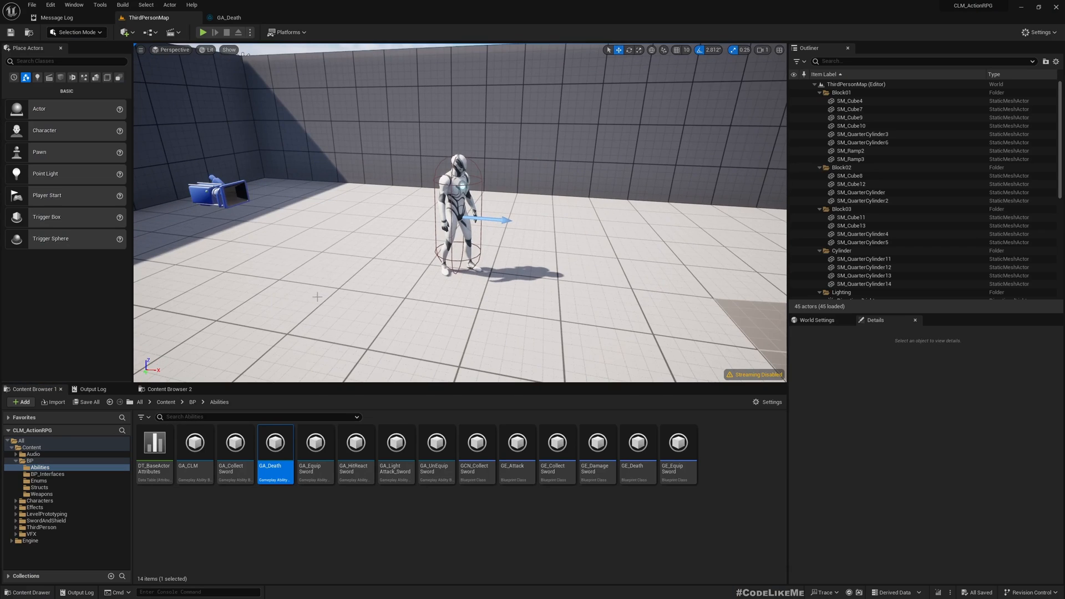
# Step: Open GA_LightAttack_Sword from the Content Browser and select its RotateToEnemy collapsed node
pyautogui.click(389, 547)
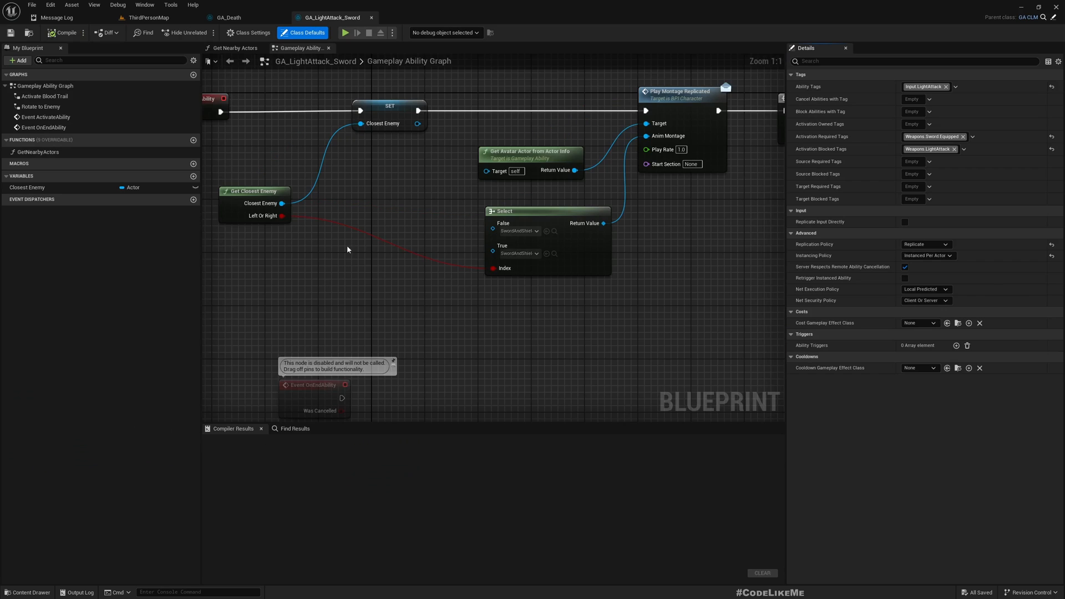
pyautogui.scroll(-3)
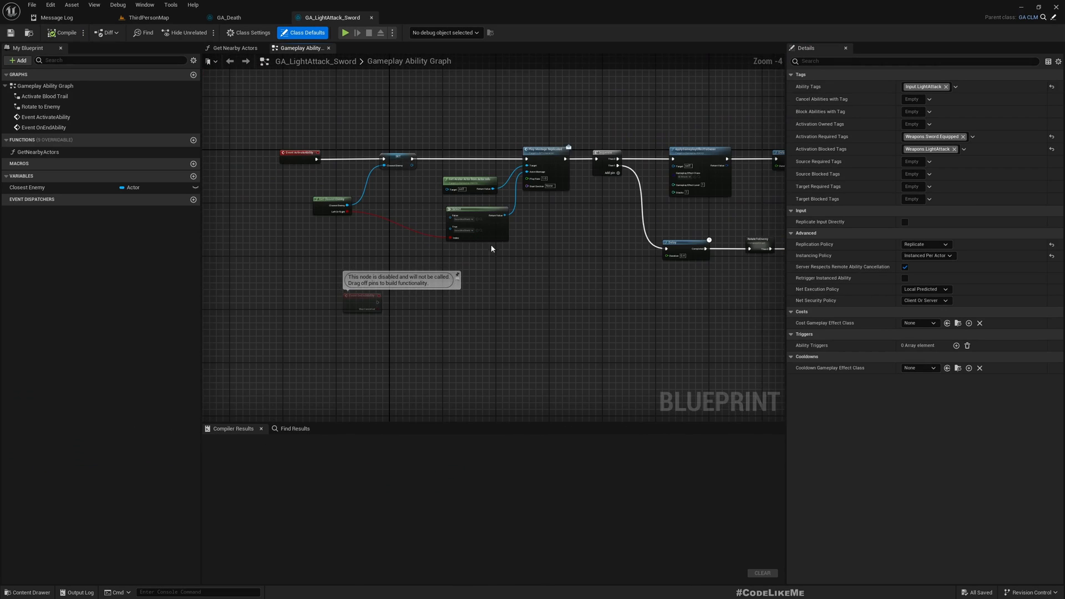
pyautogui.scroll(3)
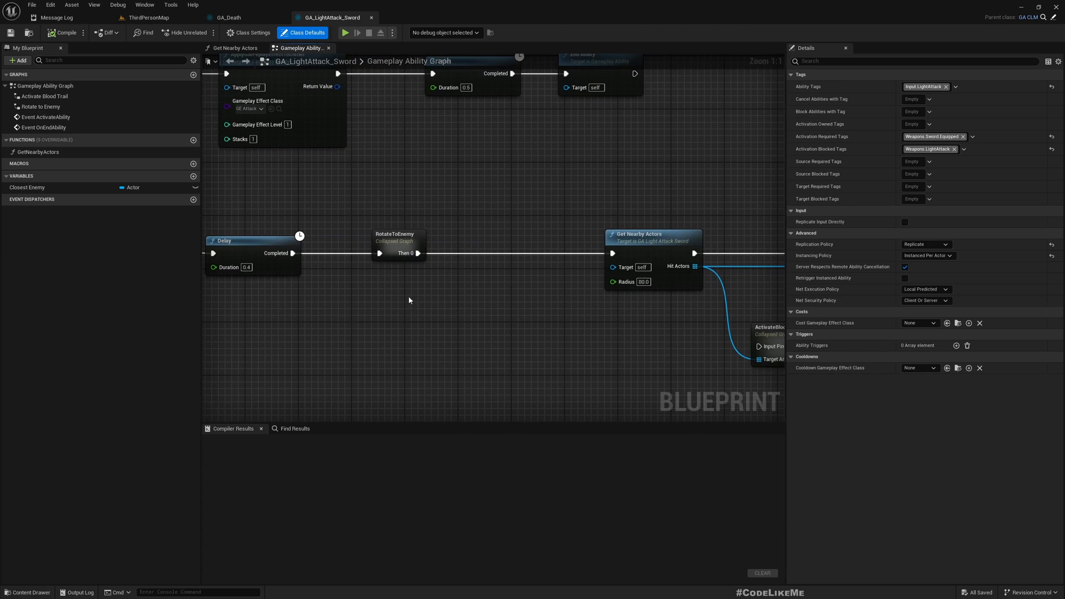
pyautogui.click(397, 241)
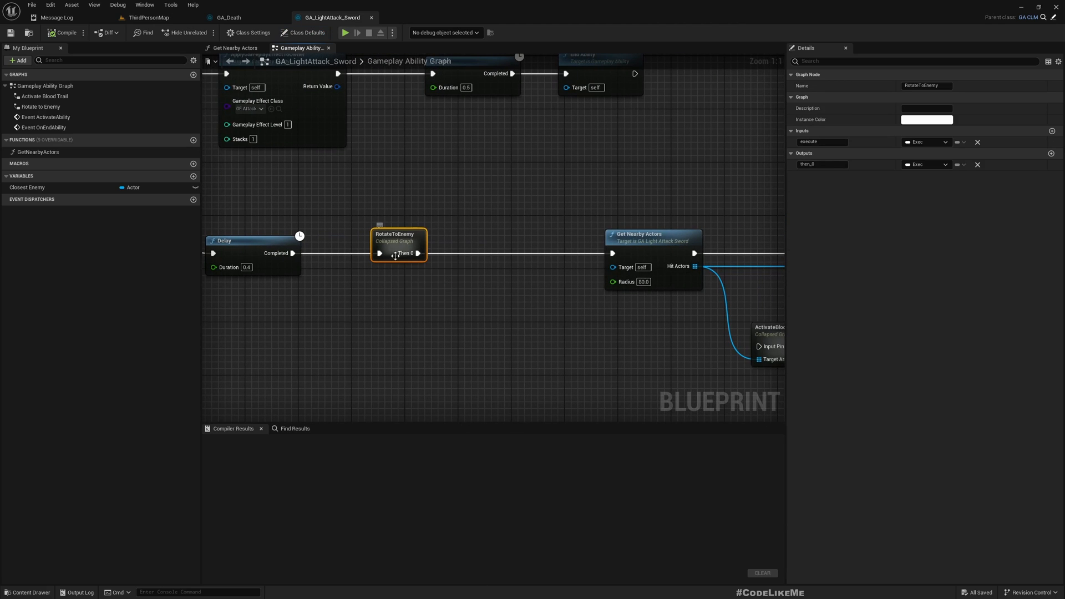
pyautogui.moveTo(395, 235)
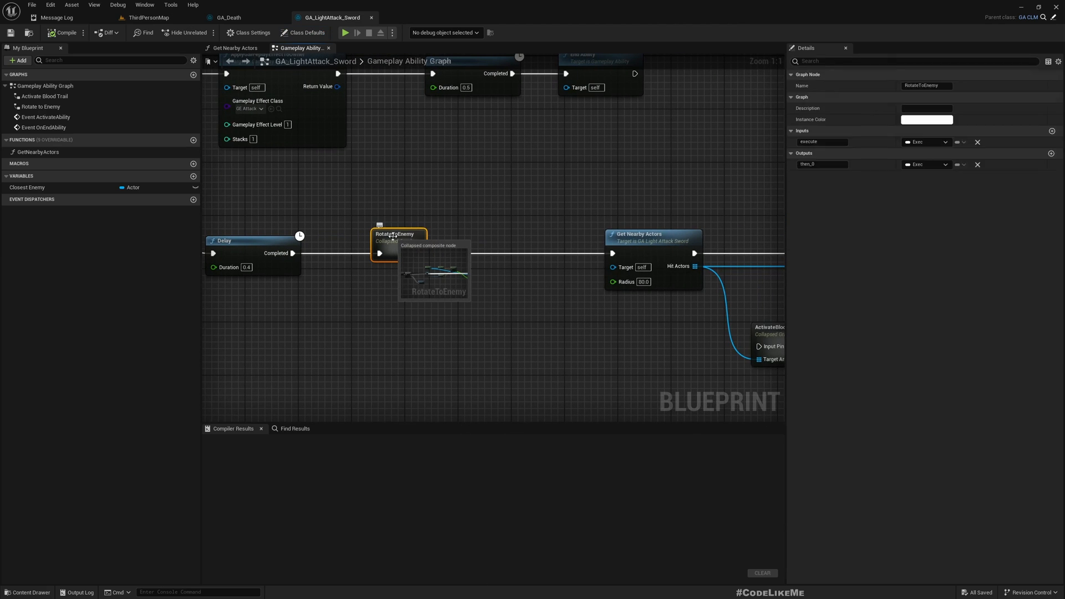
# Step: Rename the RotateToEnemy collapsed node to AdjustPositionAndRotation in the main ability graph
pyautogui.doubleClick(398, 237)
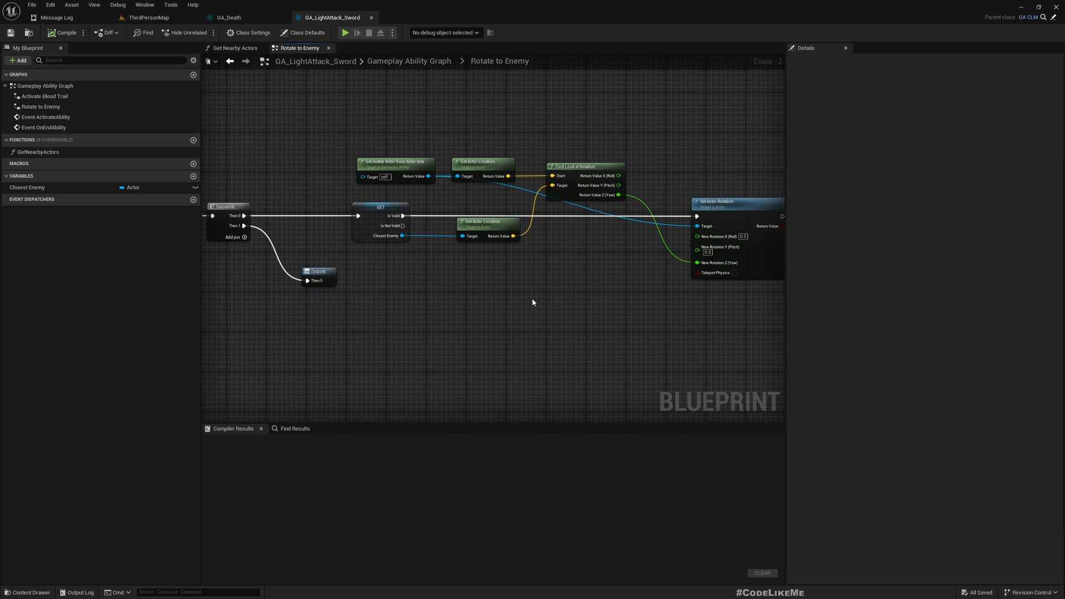
pyautogui.click(63, 33)
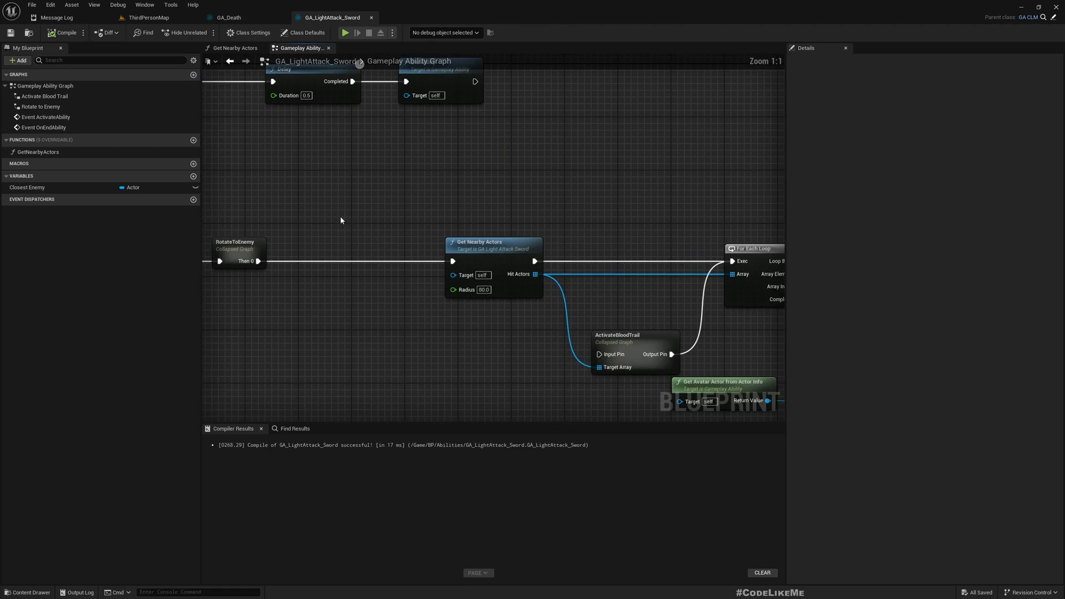
pyautogui.click(478, 245)
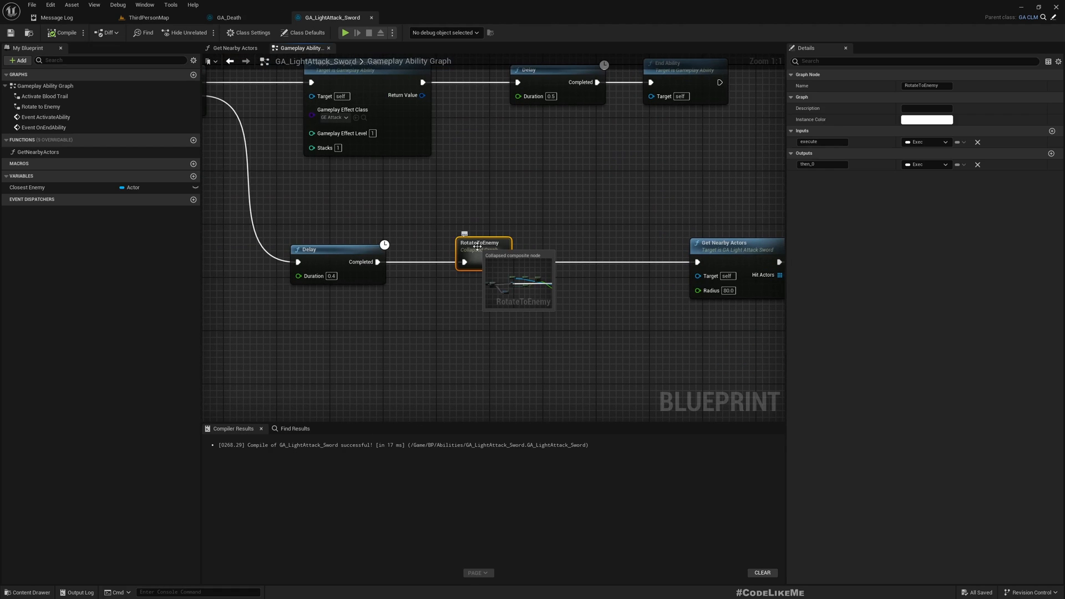
pyautogui.doubleClick(483, 243)
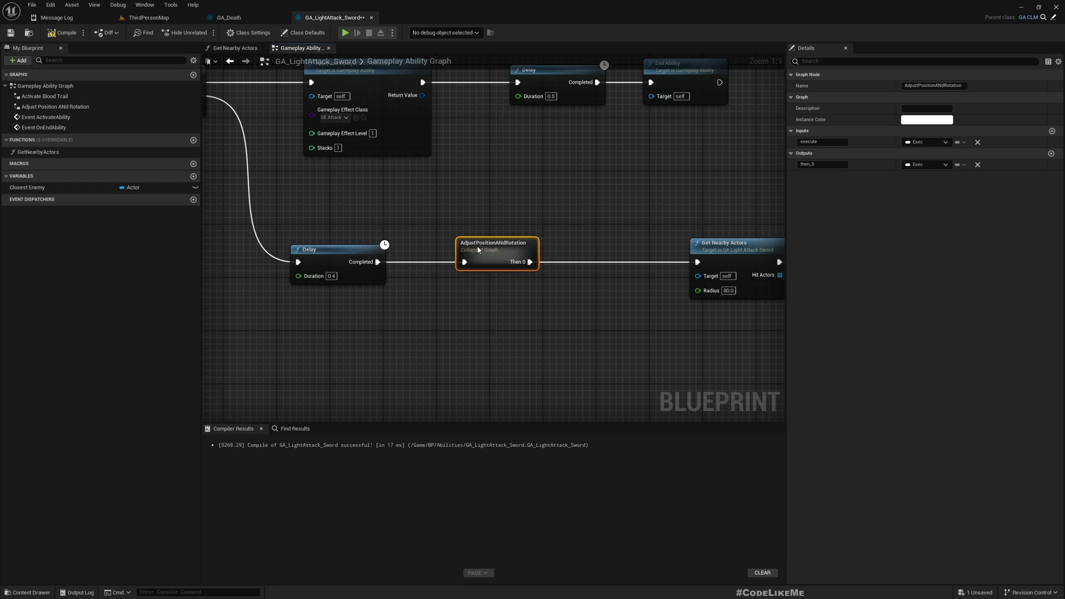
pyautogui.moveTo(493, 247)
pyautogui.write('n')
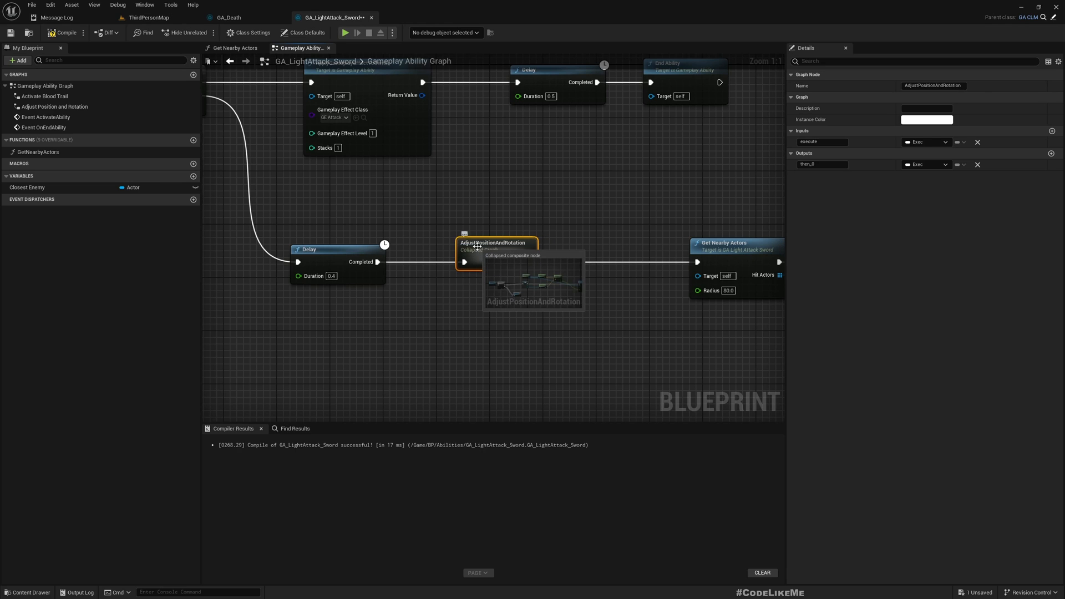
# Step: Inside AdjustPositionAndRotation, add a Distance (Vector) between both actor locations feeding a Greater-than-200 check
pyautogui.doubleClick(497, 246)
pyautogui.write('>')
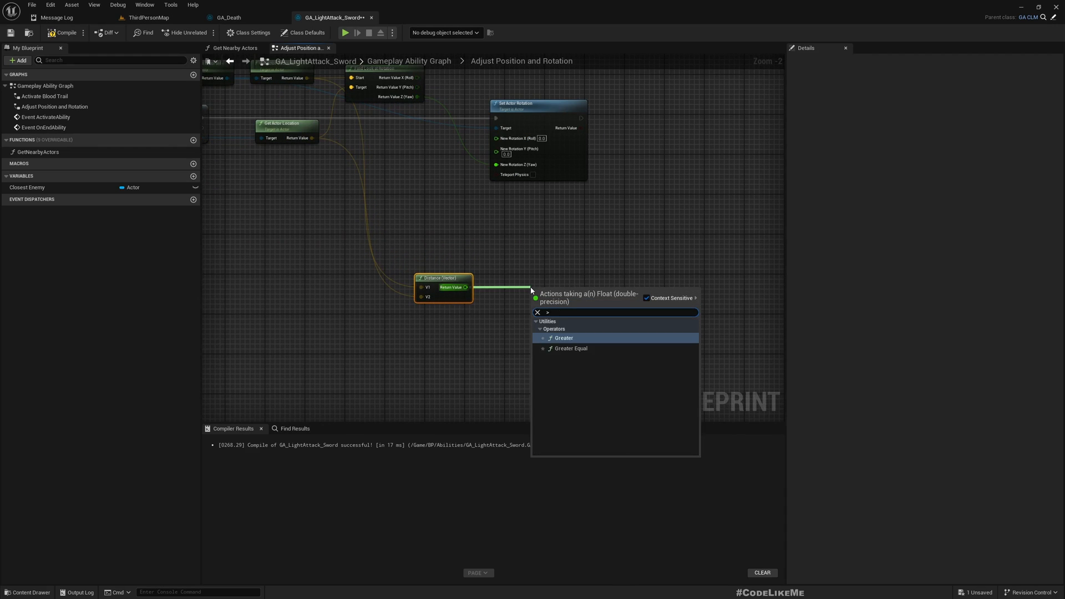
pyautogui.click(563, 337)
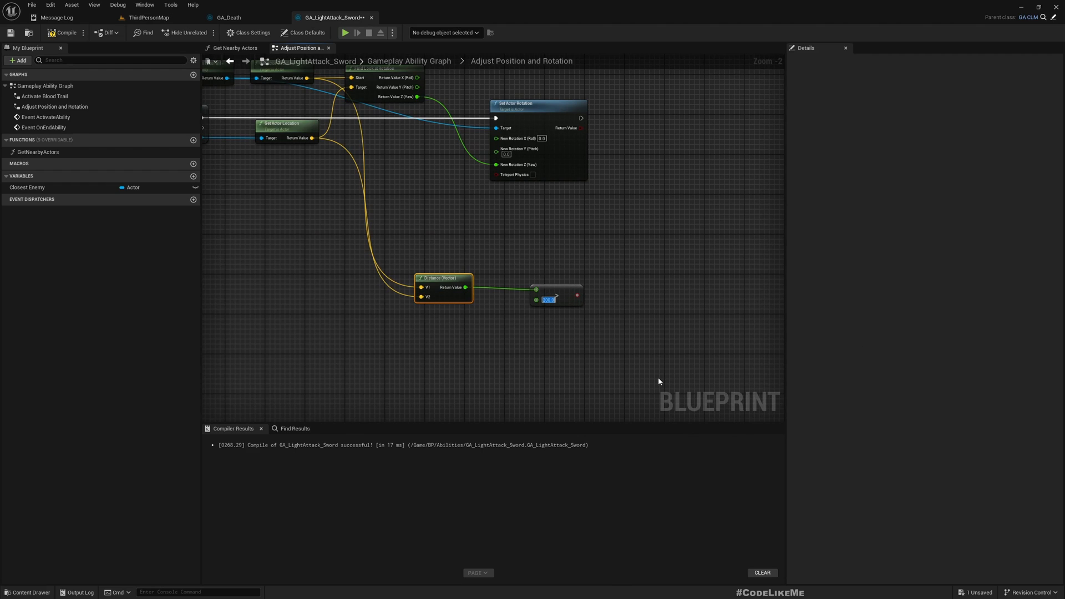
pyautogui.moveTo(543, 288)
pyautogui.write('200')
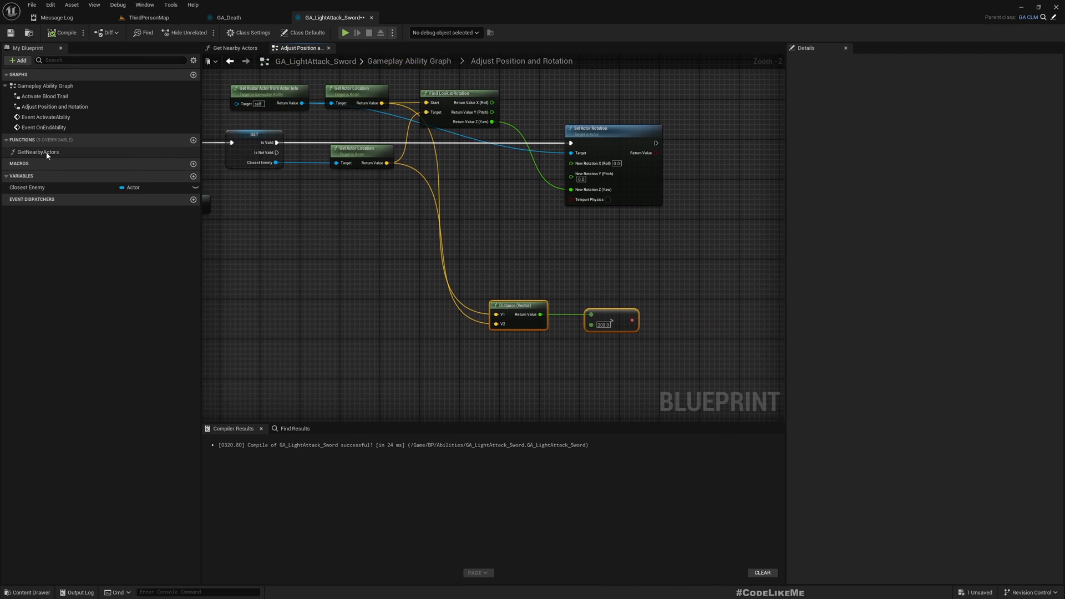
pyautogui.moveTo(310, 192)
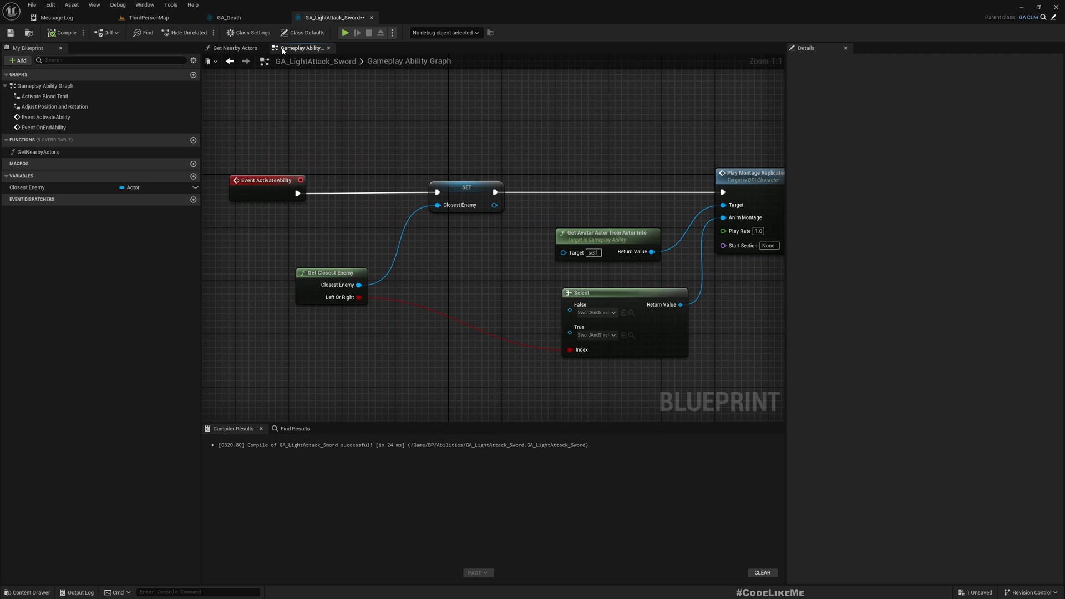
# Step: In GA_CLM's Get Closest Enemy, change the Sphere Overlap radius from 300 to 250, compile, and return to GA_LightAttack_Sword
pyautogui.click(235, 48)
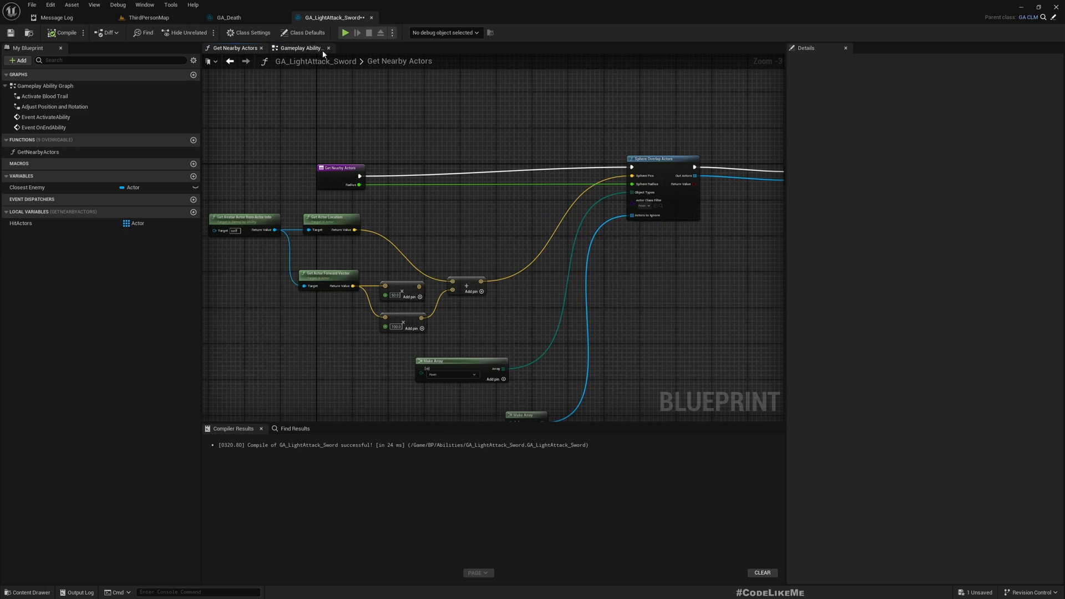
pyautogui.click(299, 47)
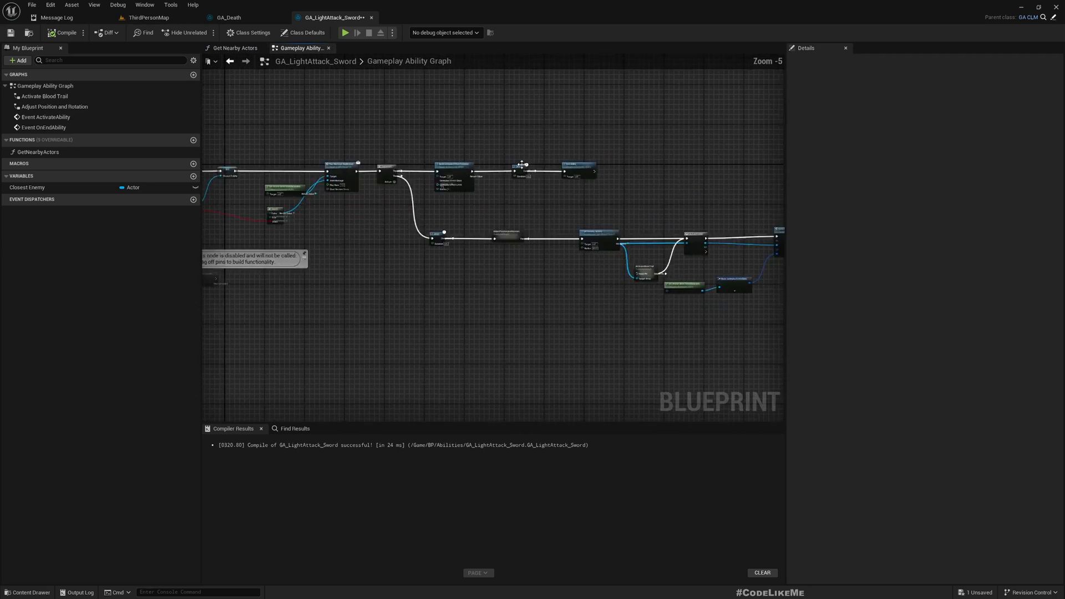
pyautogui.click(401, 16)
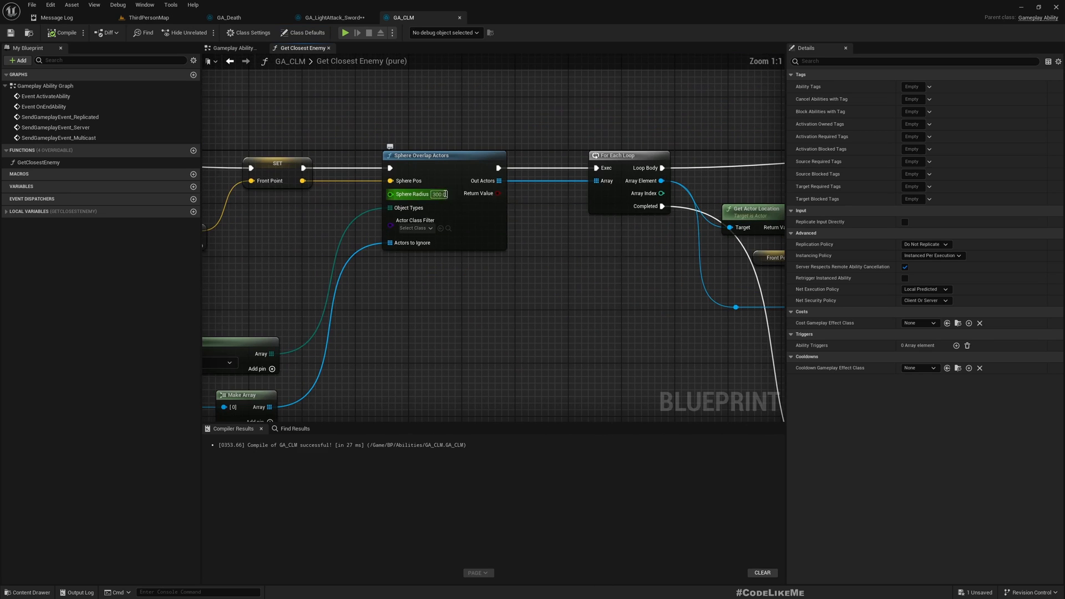
pyautogui.click(568, 221)
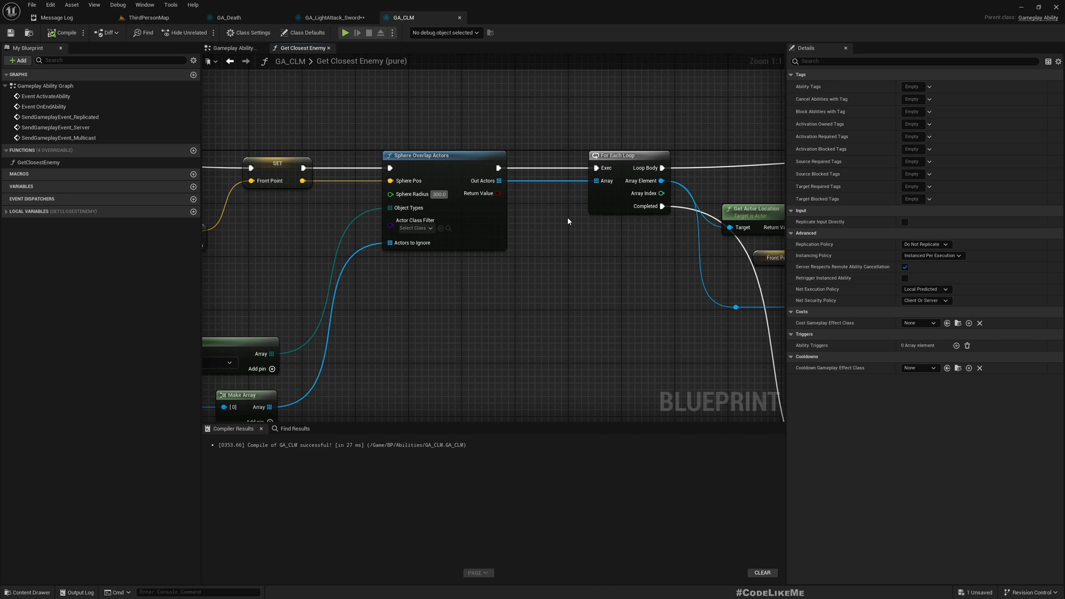
pyautogui.tripleClick(439, 193)
pyautogui.write('250')
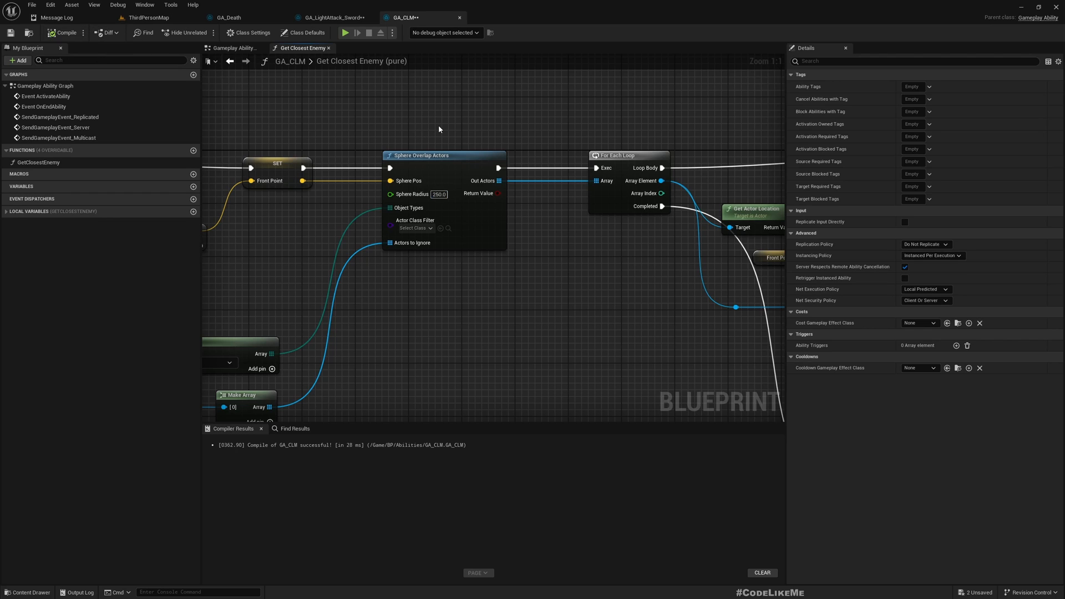
pyautogui.moveTo(443, 121)
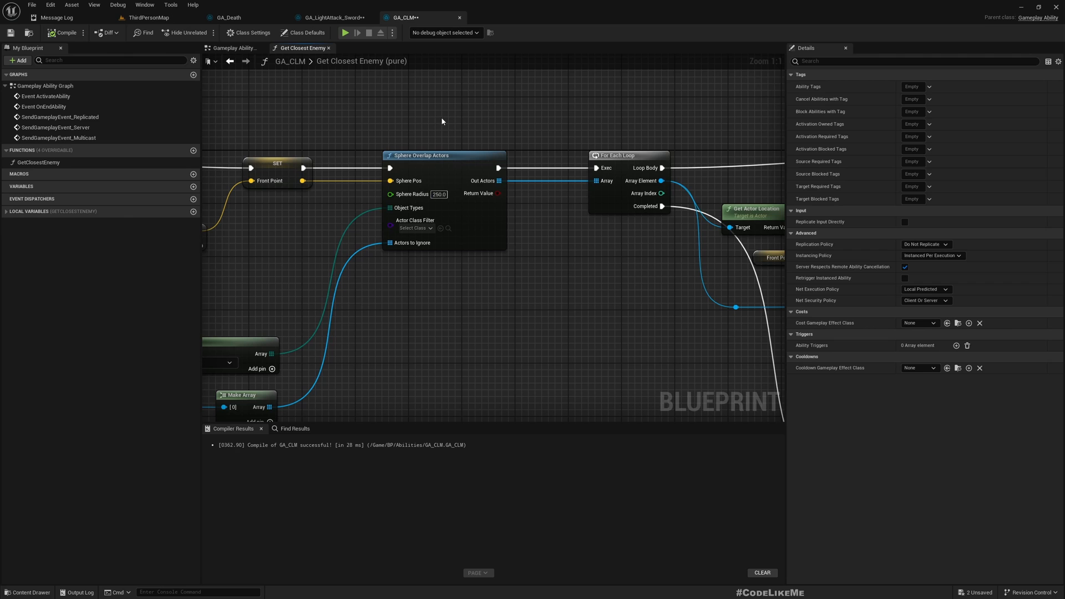
pyautogui.click(332, 16)
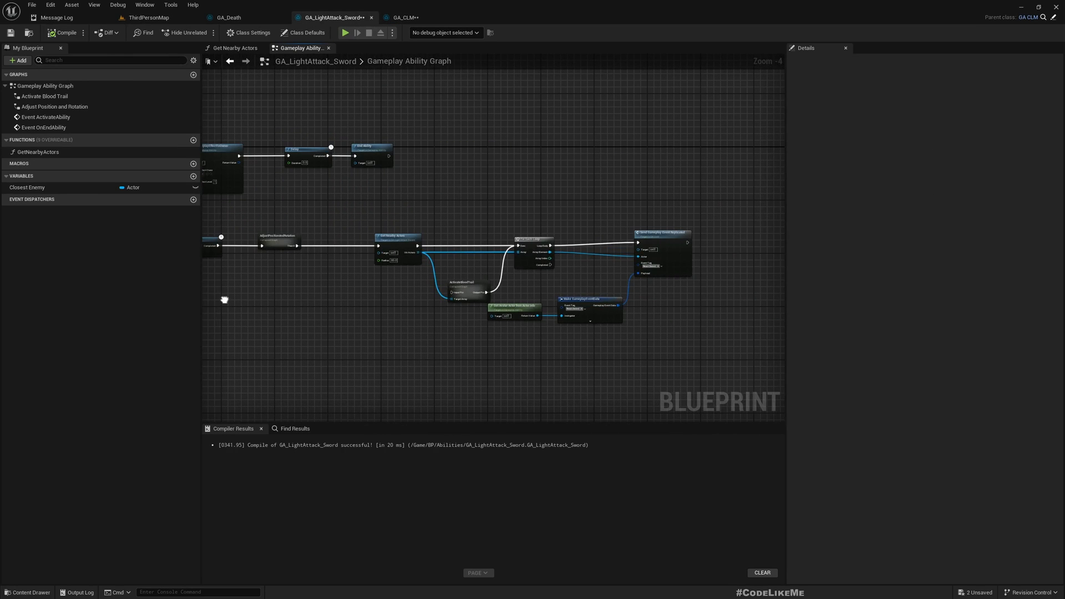
# Step: Add a Get Unit Direction node toward the enemy and multiply it by a float of 190
pyautogui.scroll(3)
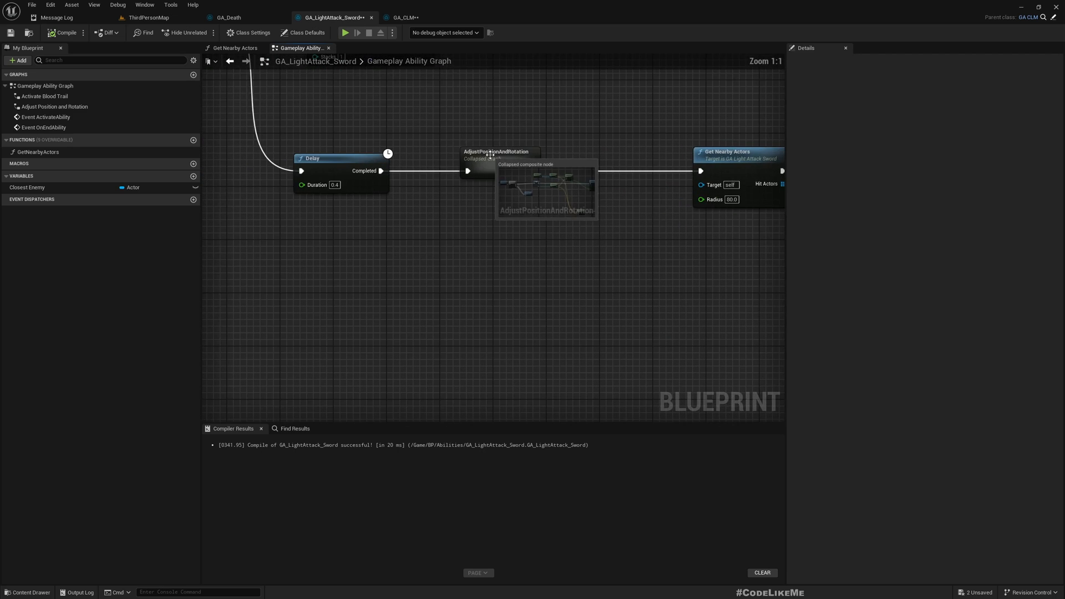
pyautogui.doubleClick(496, 152)
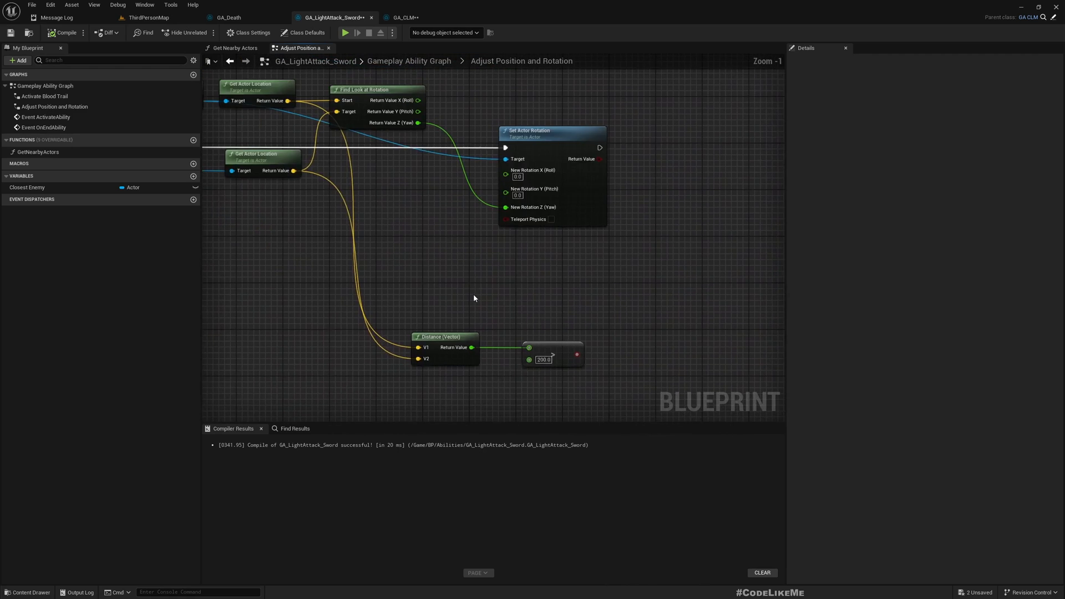
pyautogui.scroll(-3)
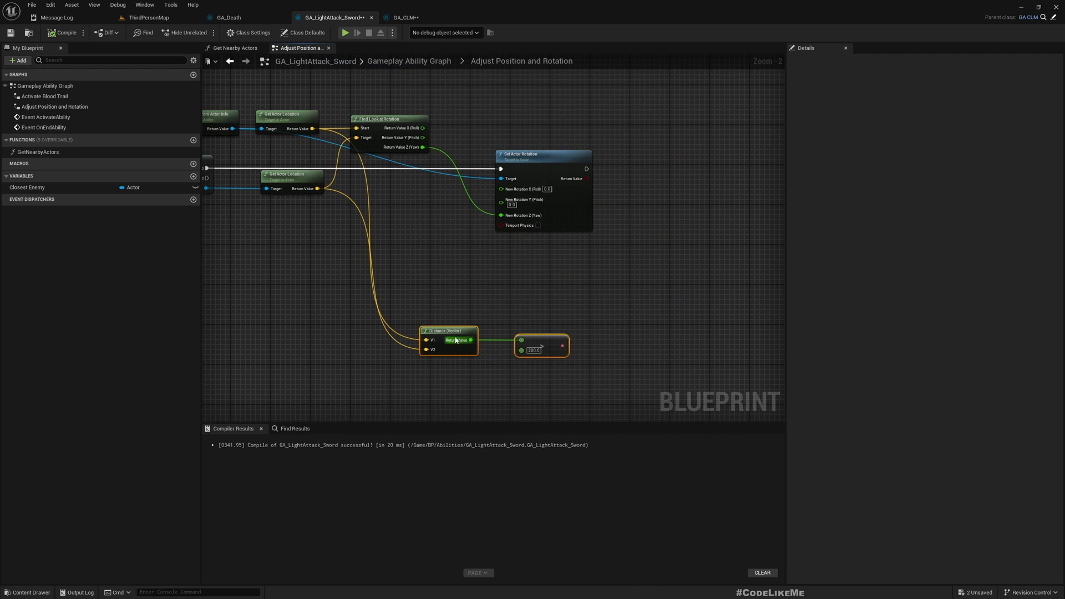
pyautogui.scroll(3)
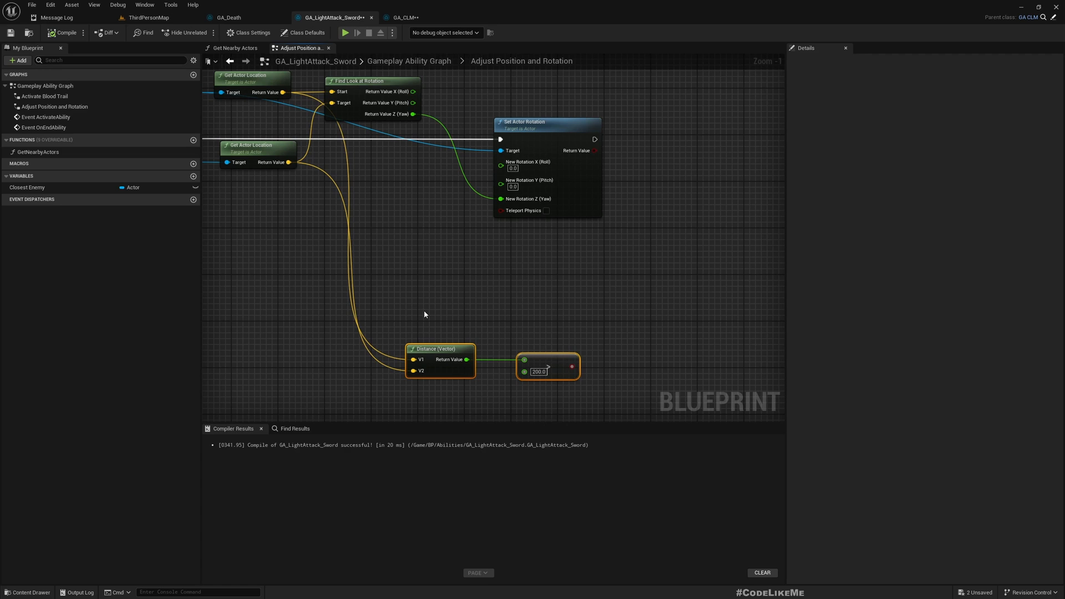
pyautogui.moveTo(392, 273)
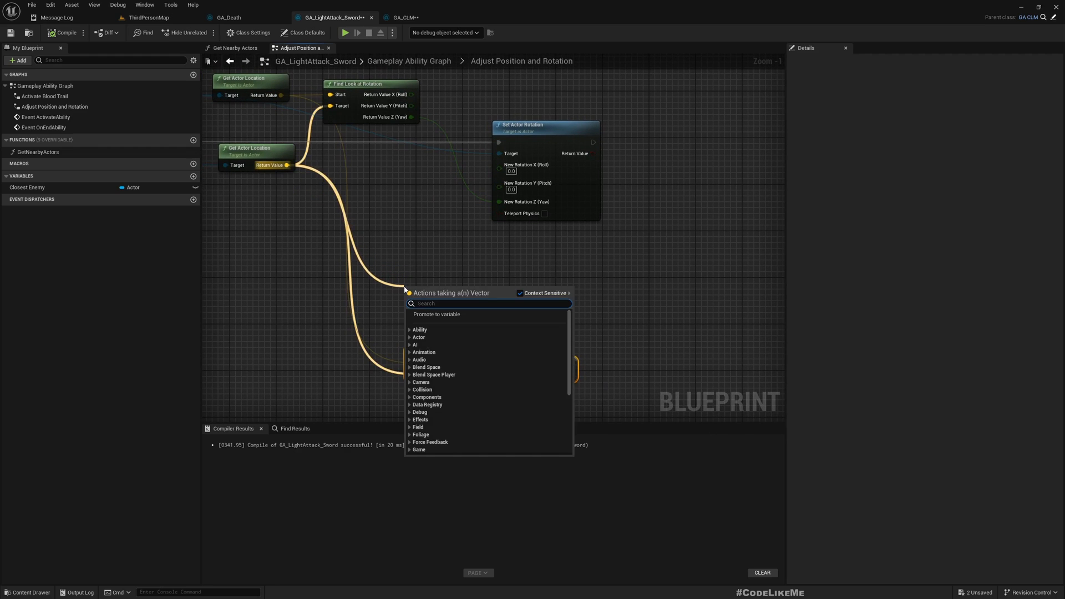
pyautogui.write('dire')
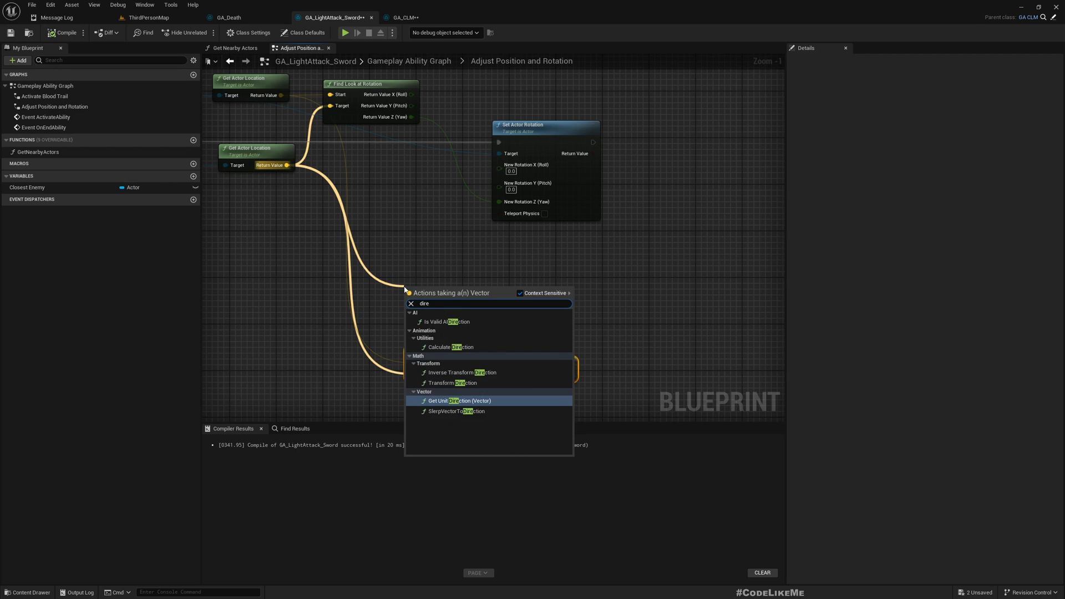
pyautogui.click(459, 400)
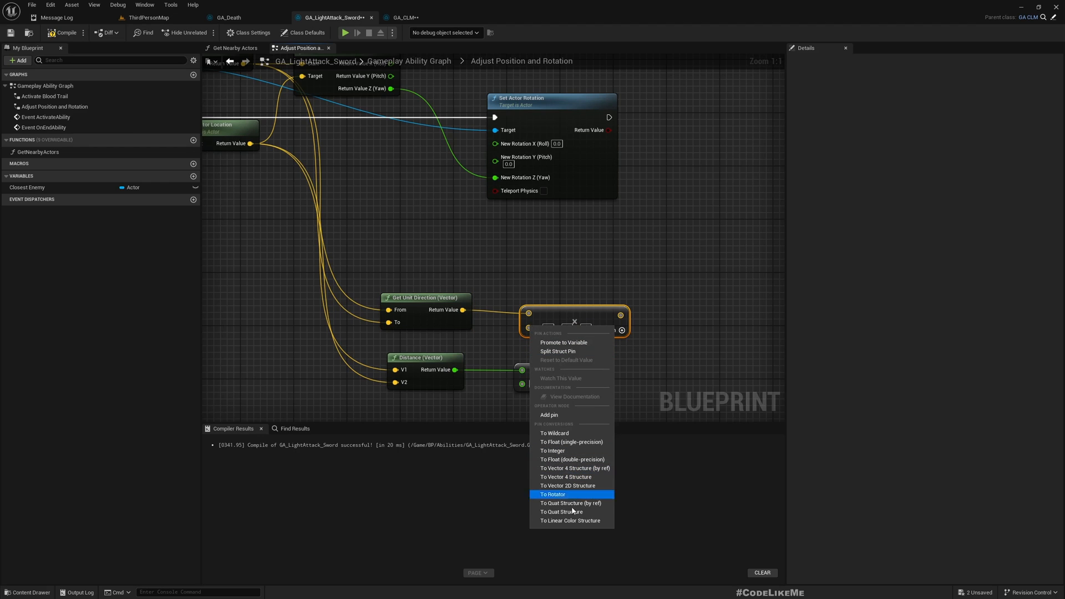
pyautogui.moveTo(573, 442)
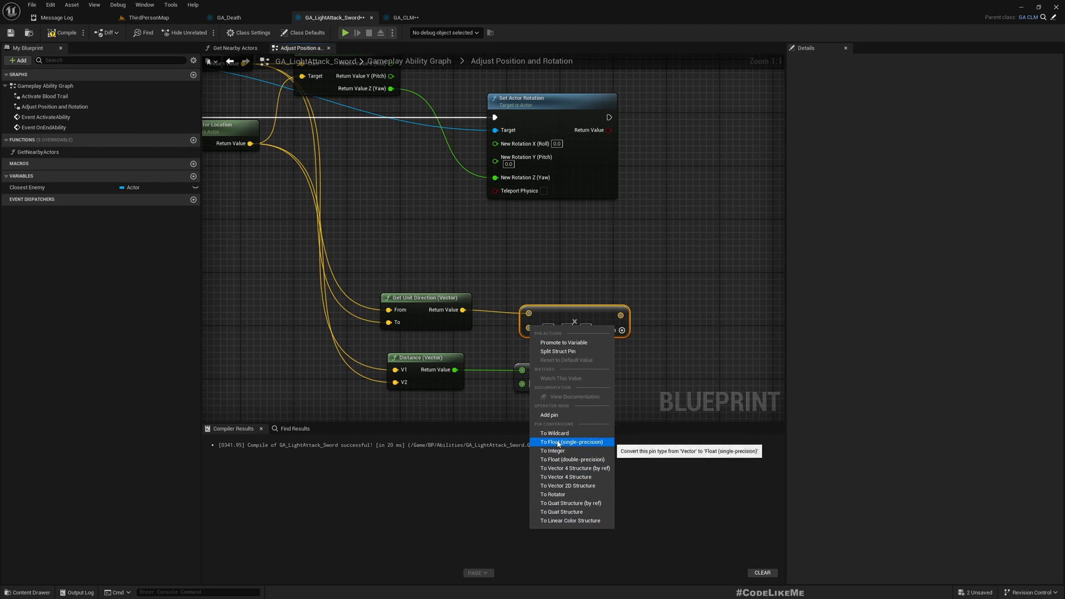
pyautogui.click(572, 442)
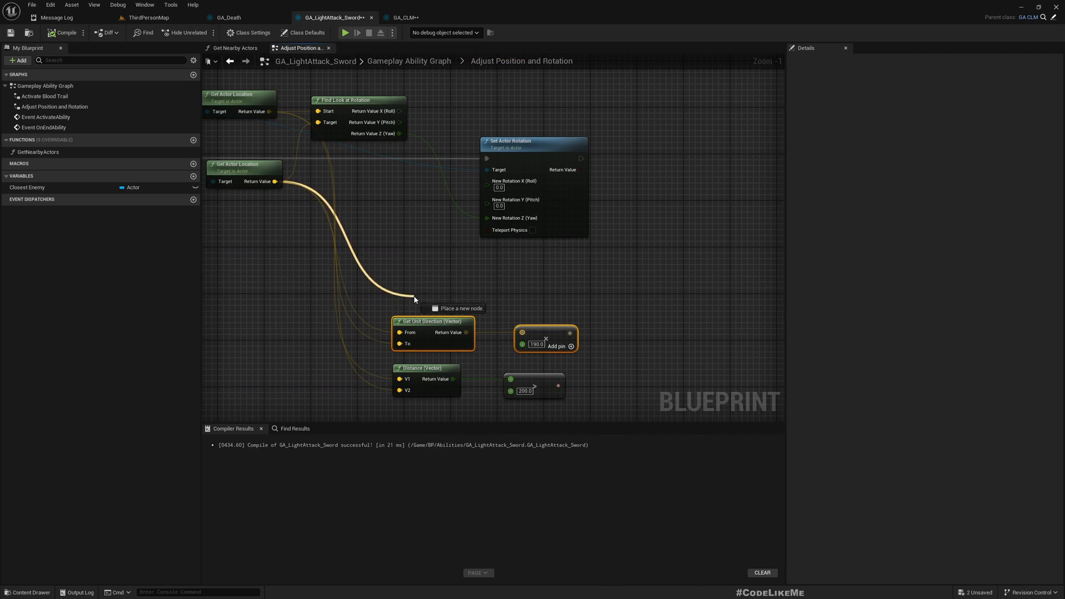
# Step: Add the scaled direction to the actor location and branch on the distance-over-200 result
pyautogui.click(458, 307)
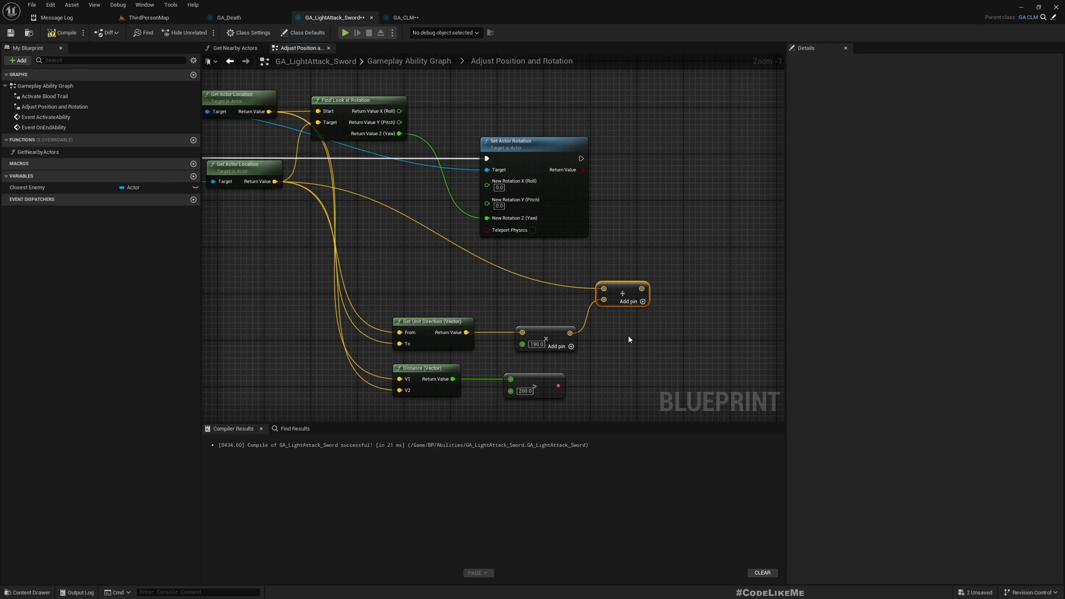
pyautogui.moveTo(620, 340)
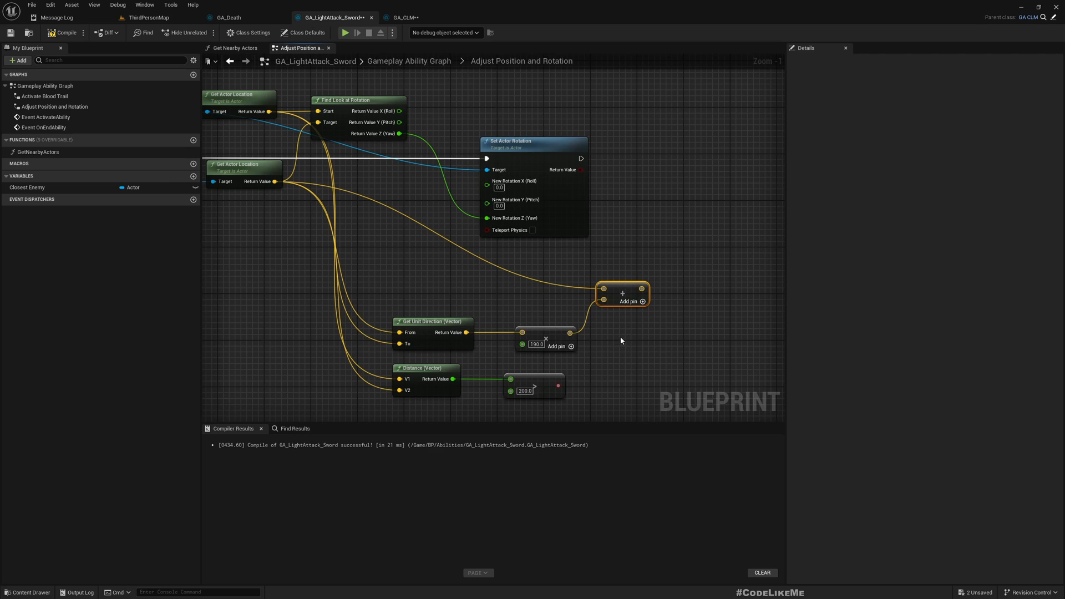
pyautogui.moveTo(506, 337)
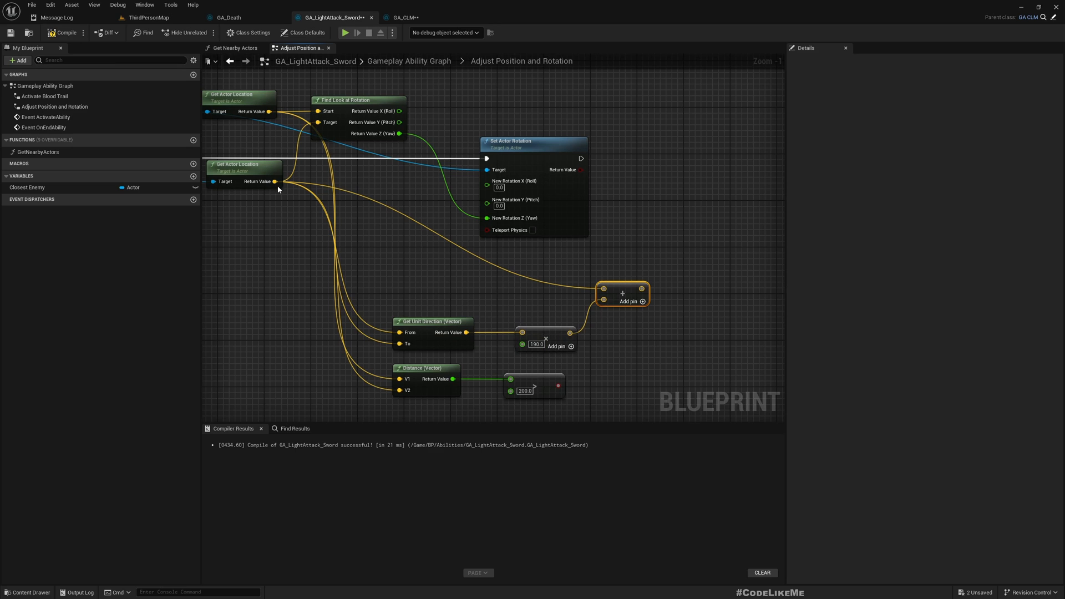
pyautogui.scroll(-3)
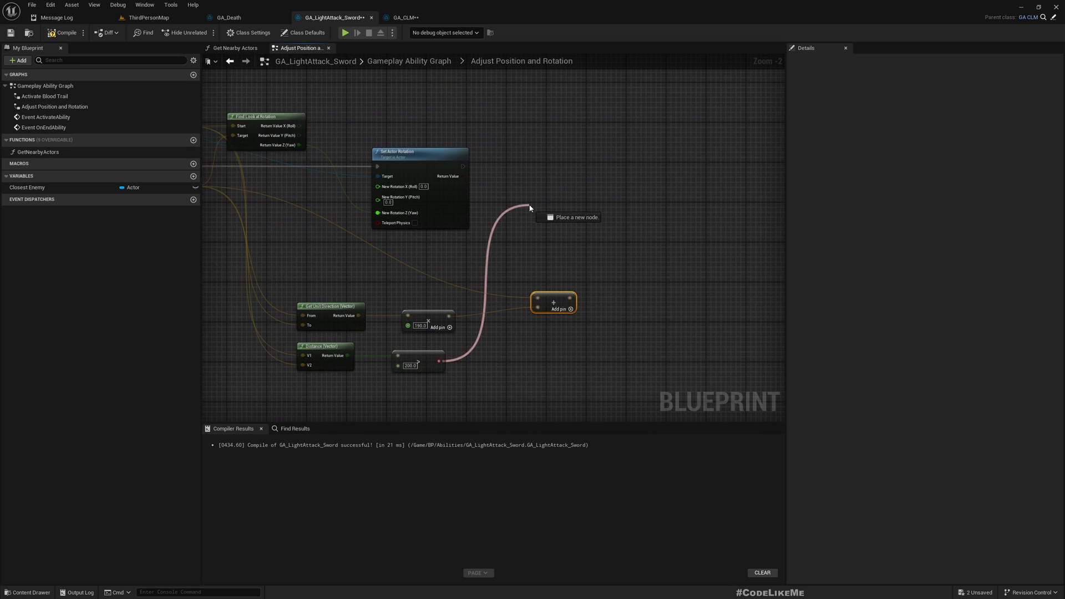
pyautogui.click(530, 208)
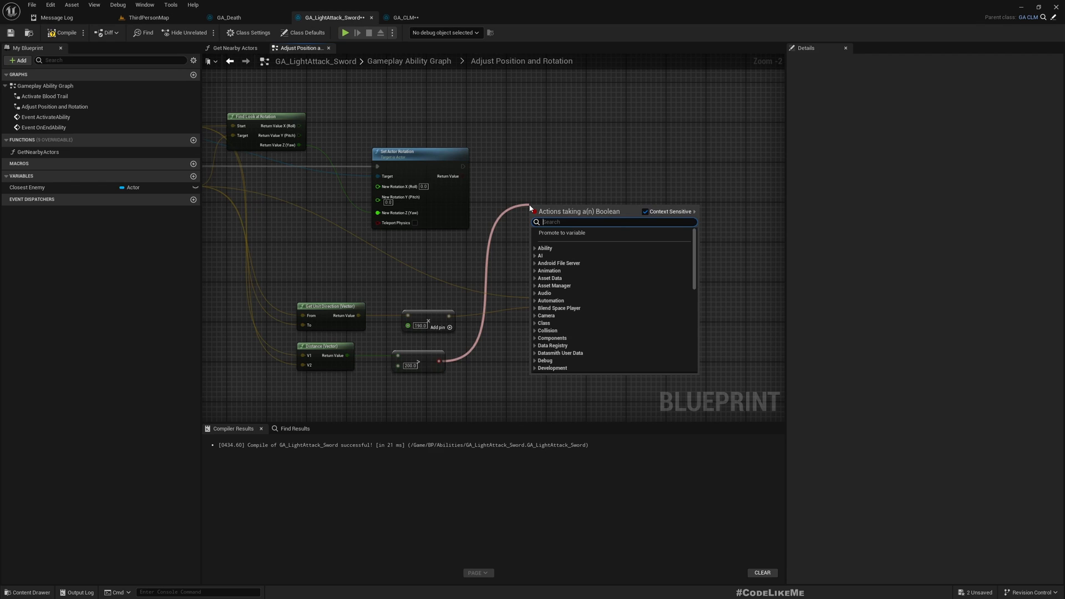
pyautogui.click(553, 216)
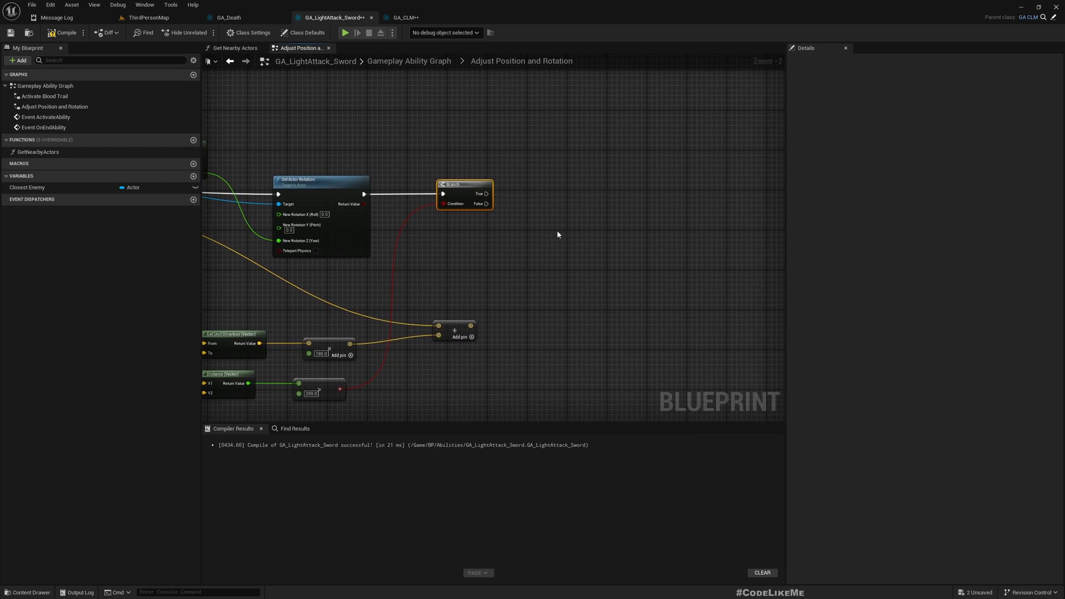
# Step: Set the avatar actor's location to the summed point via Get Avatar Actor From Actor Info, then return to ThirdPersonMap
pyautogui.rightClick(556, 234)
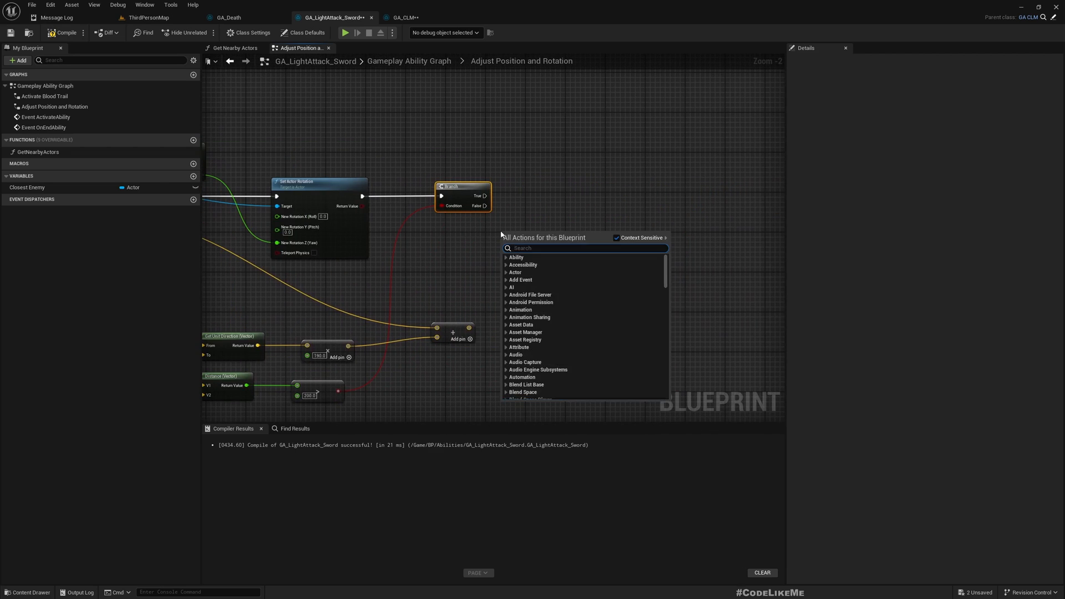
pyautogui.write('get avata')
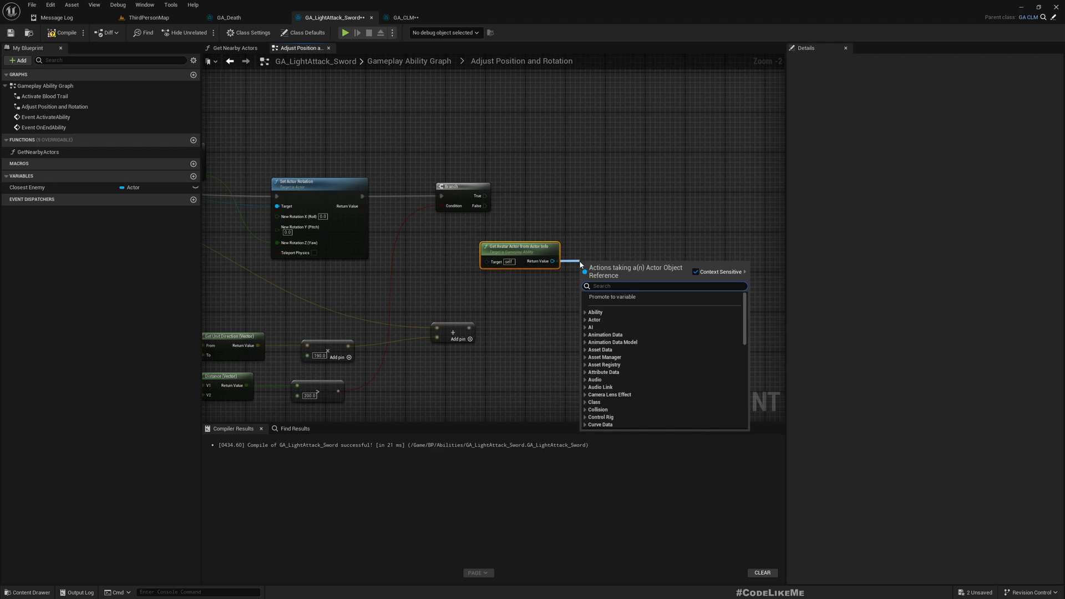
pyautogui.write('setactorloca')
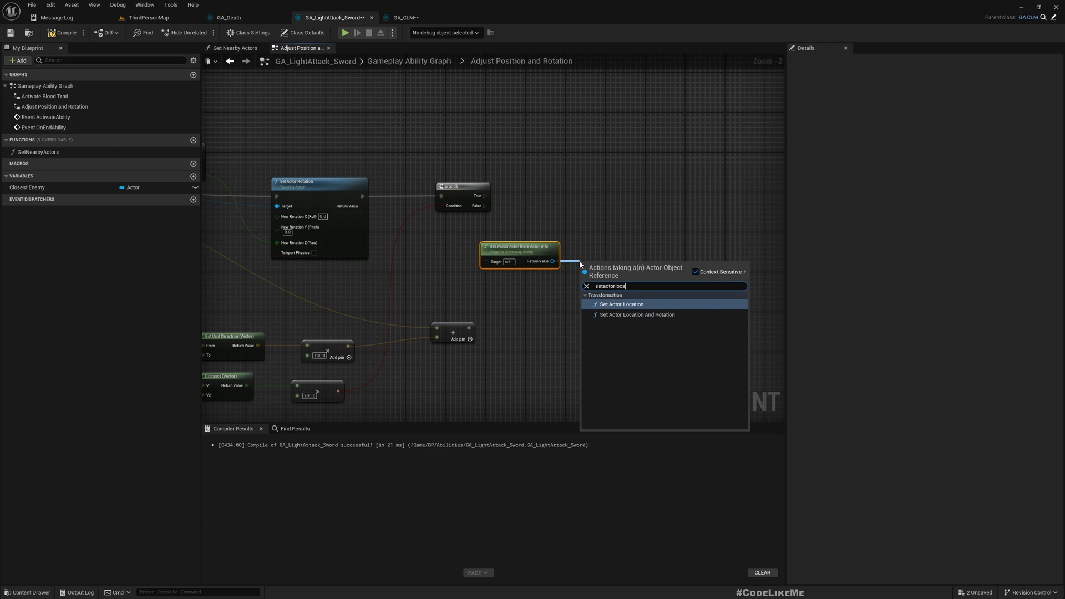
pyautogui.click(620, 304)
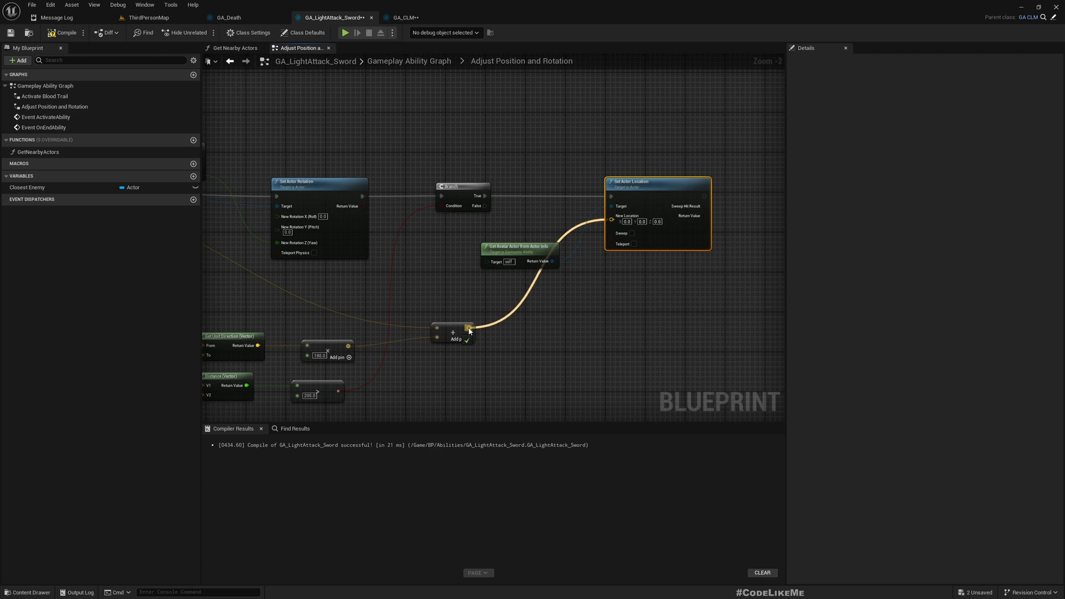
pyautogui.click(147, 17)
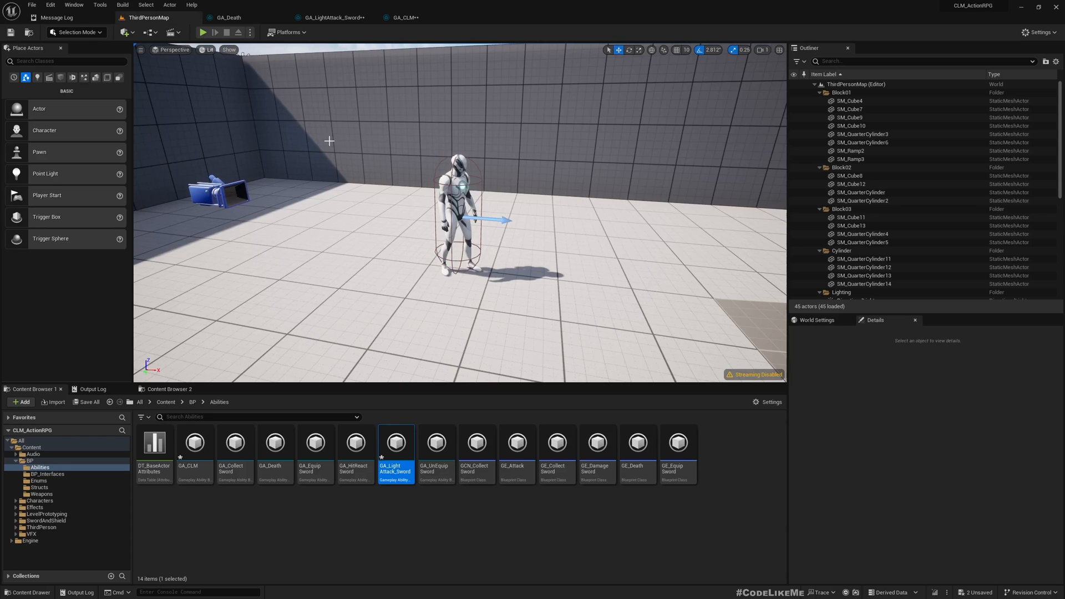
pyautogui.click(202, 32)
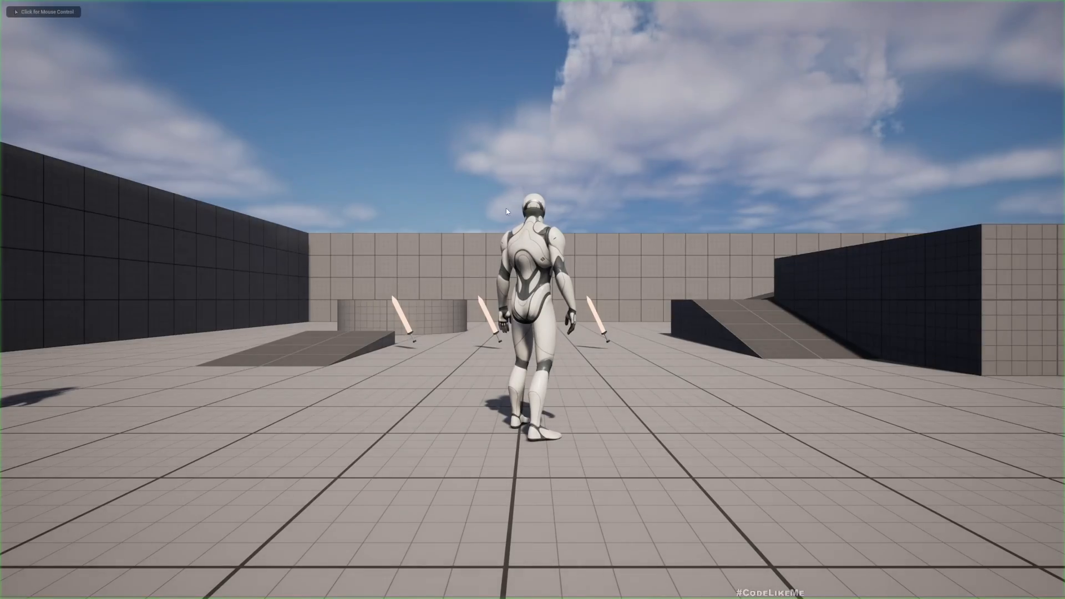
pyautogui.click(45, 11)
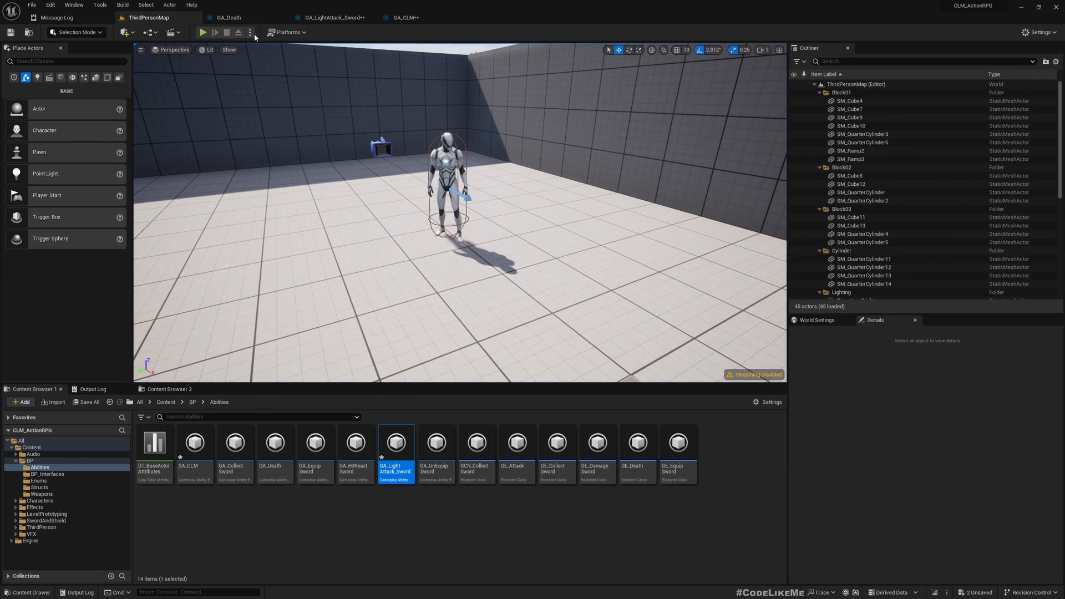
pyautogui.click(250, 32)
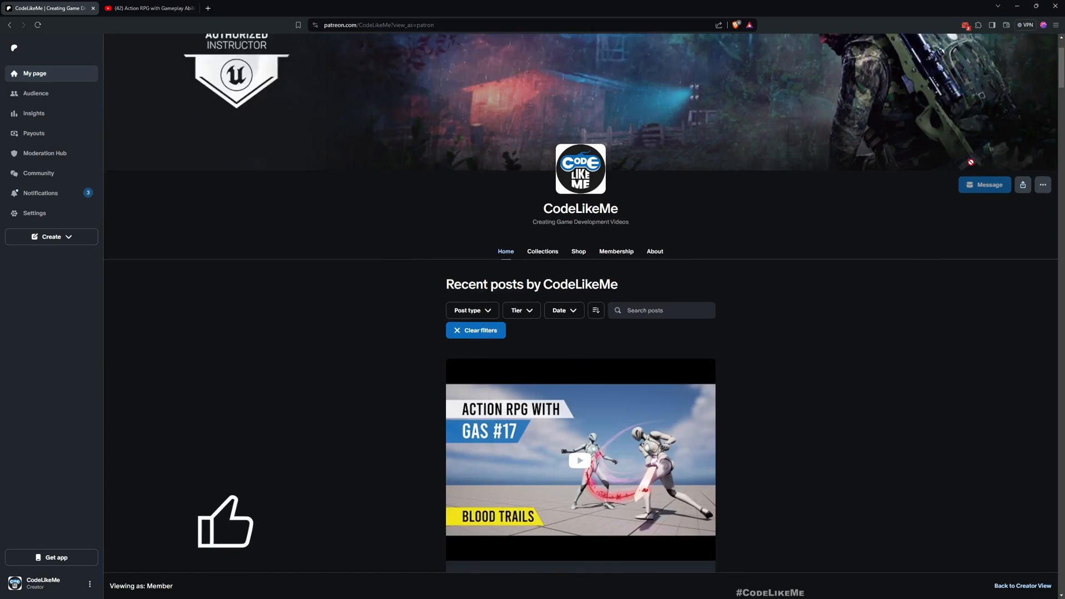
pyautogui.scroll(-3)
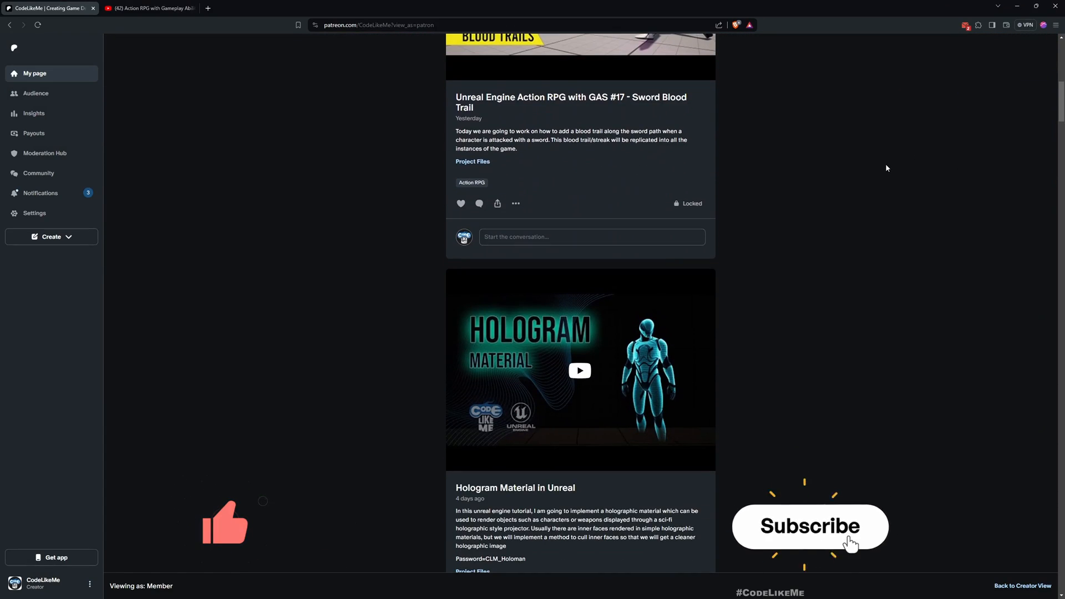
pyautogui.scroll(-3)
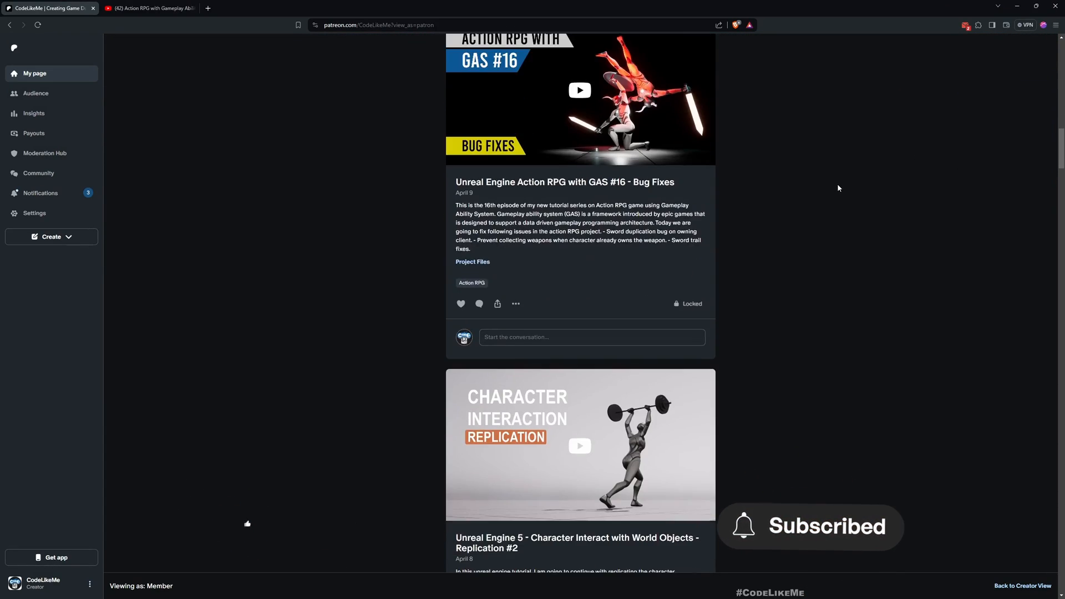
pyautogui.scroll(-3)
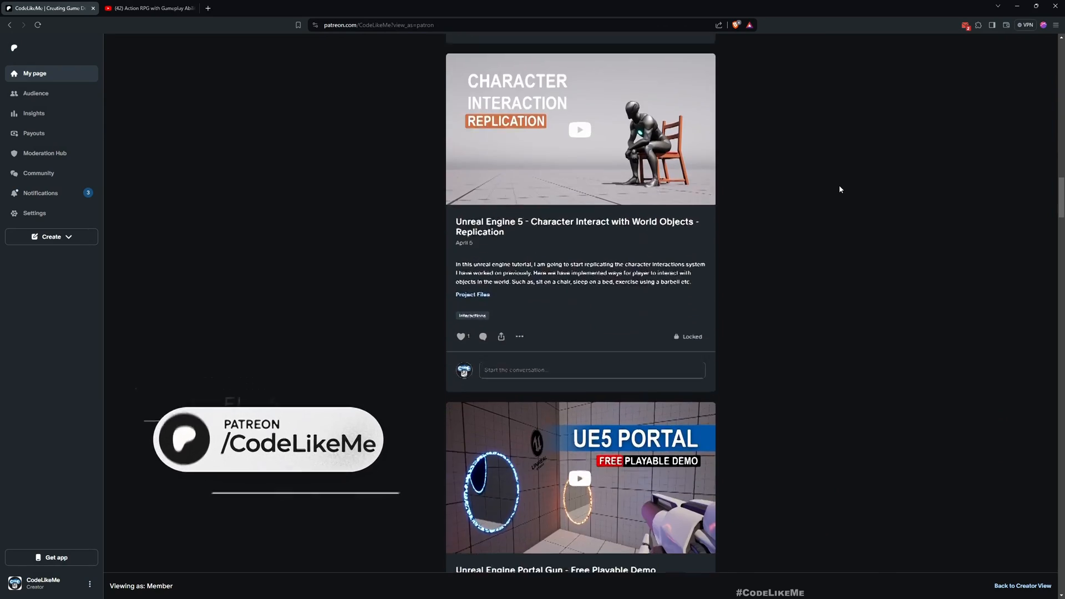
pyautogui.scroll(-3)
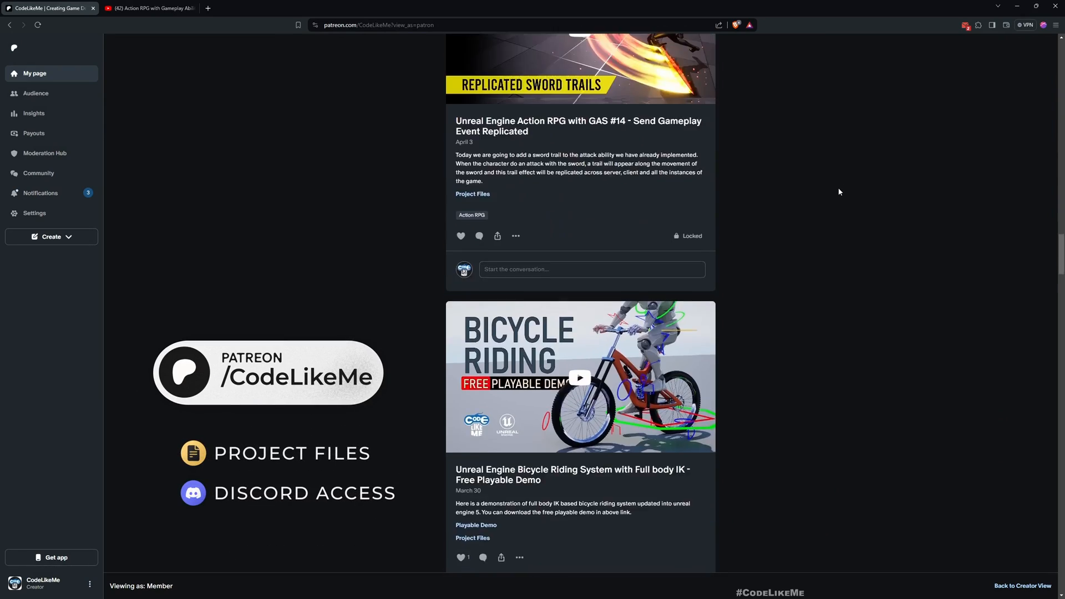
pyautogui.scroll(-3)
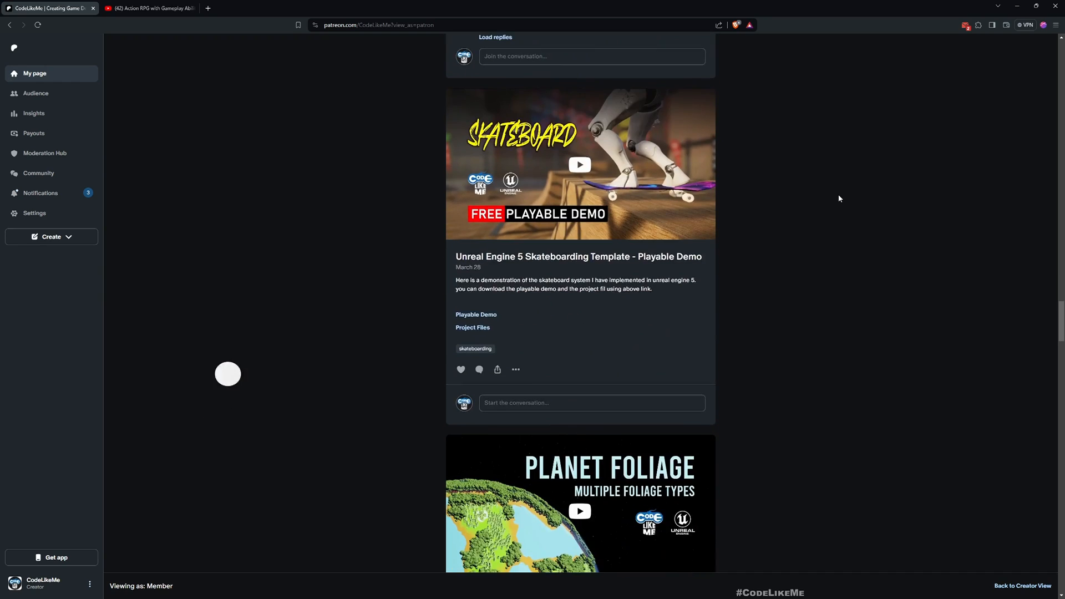